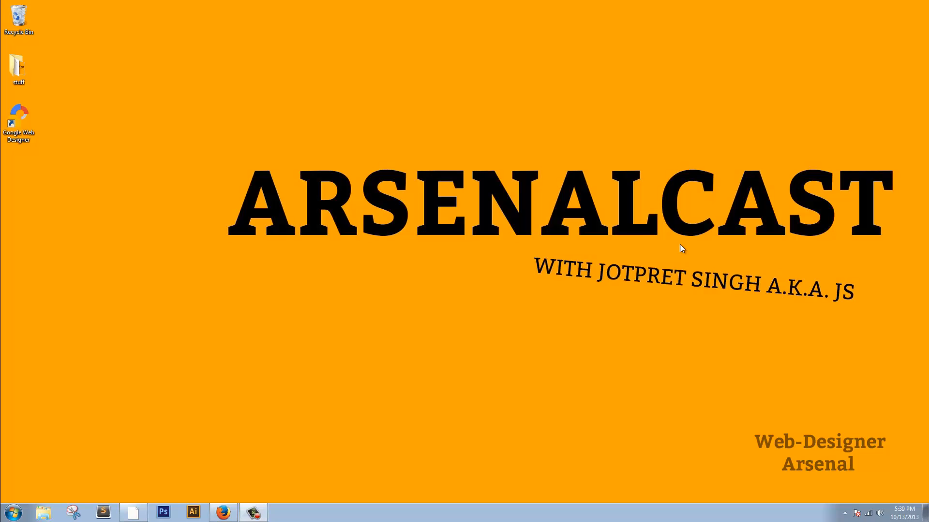
mouse_move(346, 152)
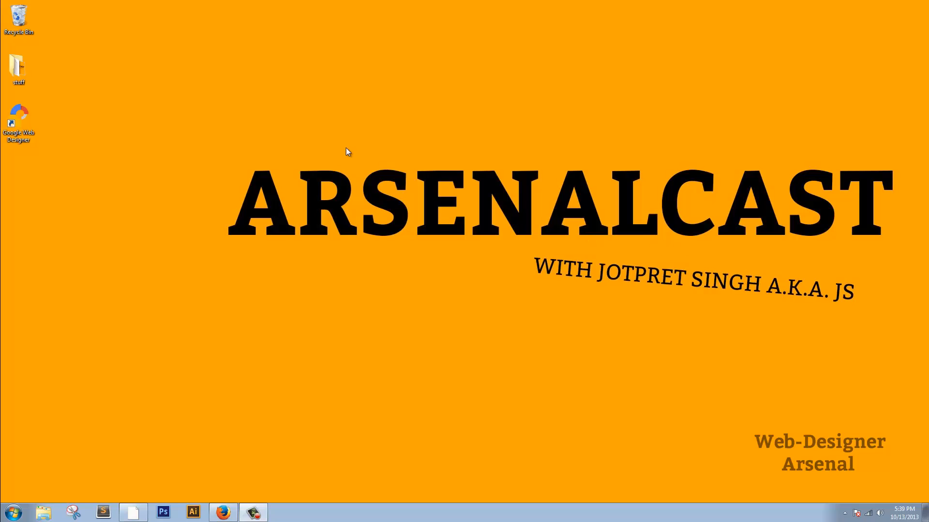
mouse_move(875, 223)
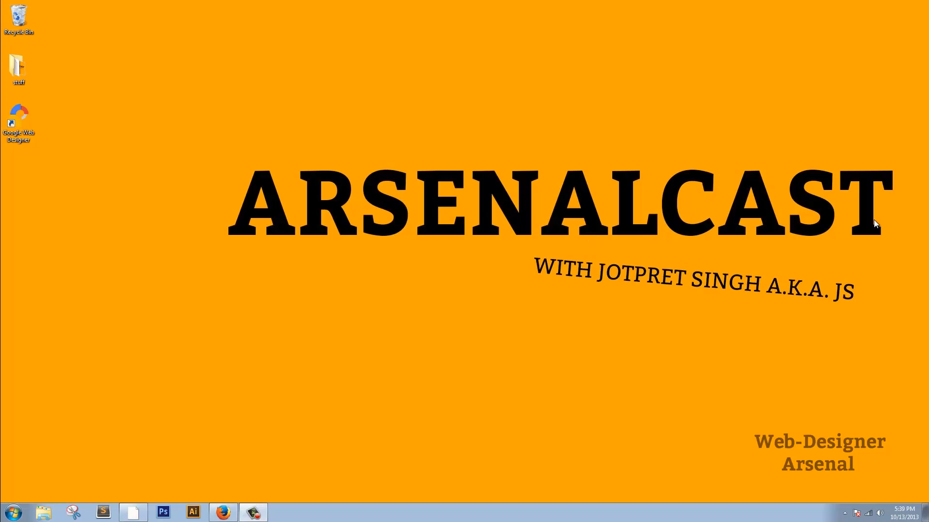
mouse_move(180, 118)
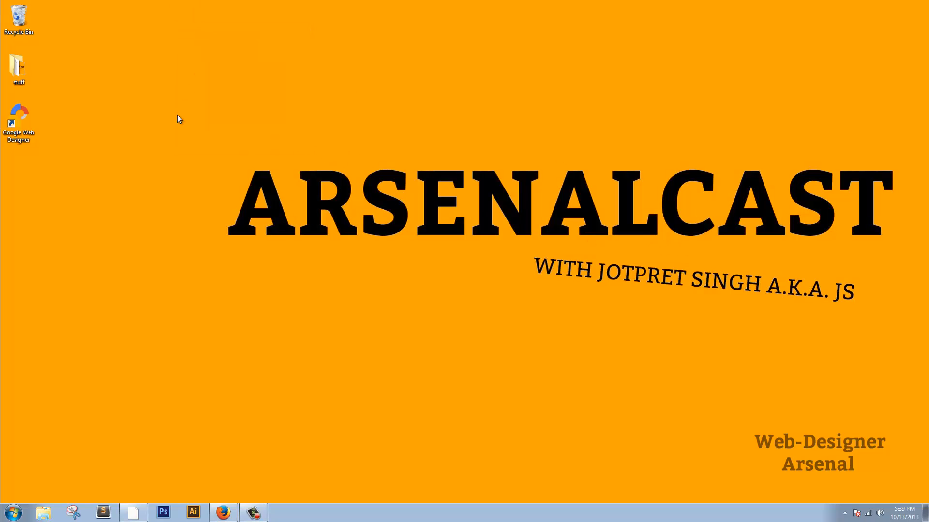
mouse_move(170, 220)
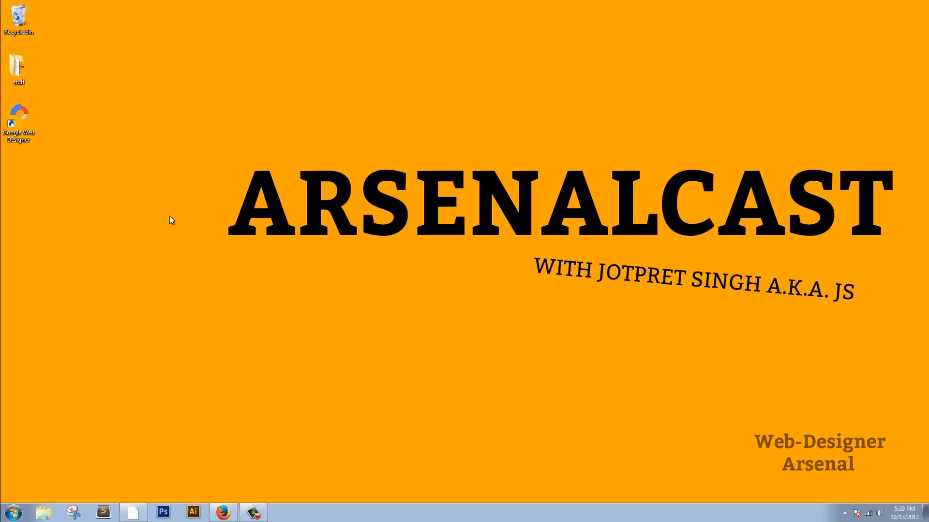
mouse_move(171, 217)
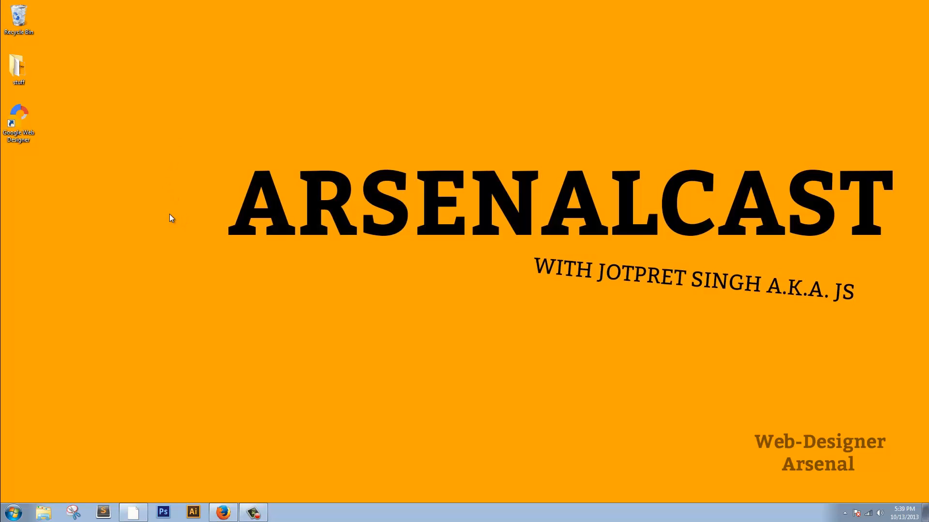
mouse_move(158, 211)
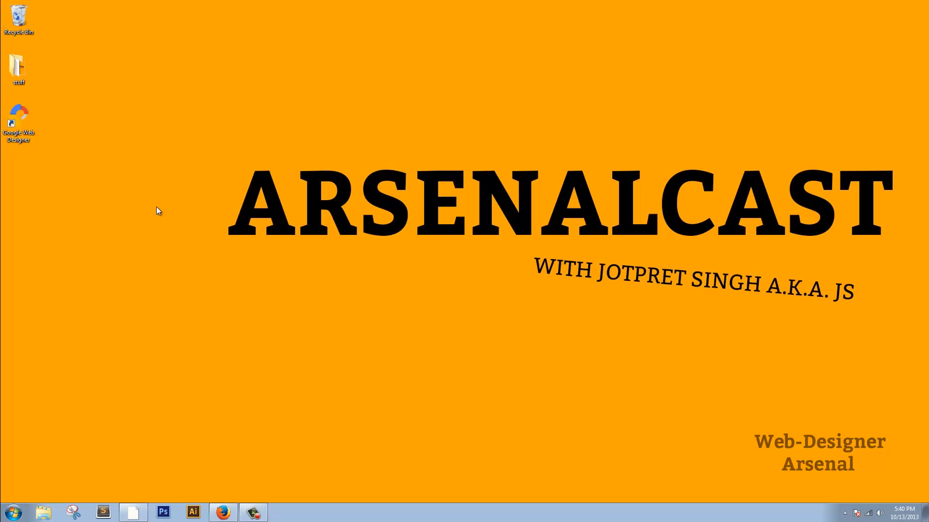
mouse_move(176, 213)
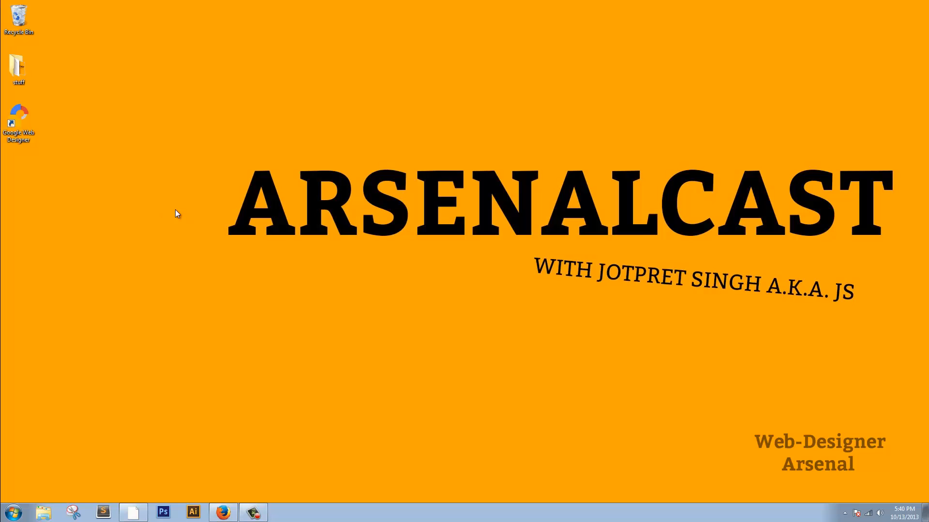
mouse_move(315, 127)
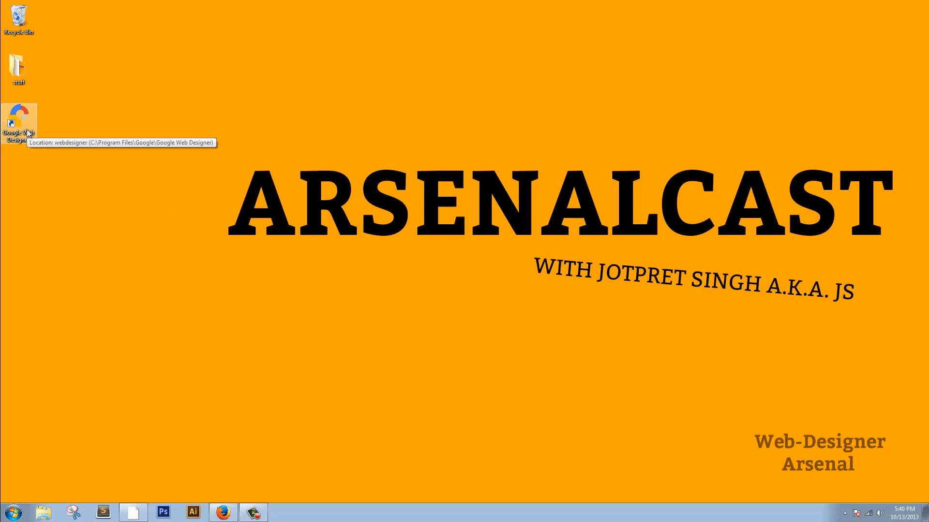
Launch Google Web Designer from its desktop shortcut to reach the empty workspace
double_click(18, 118)
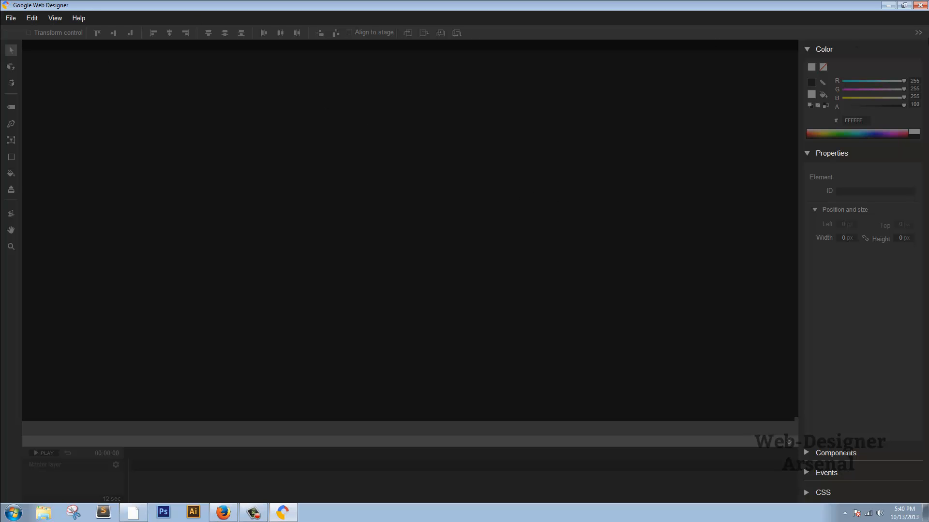
mouse_move(337, 69)
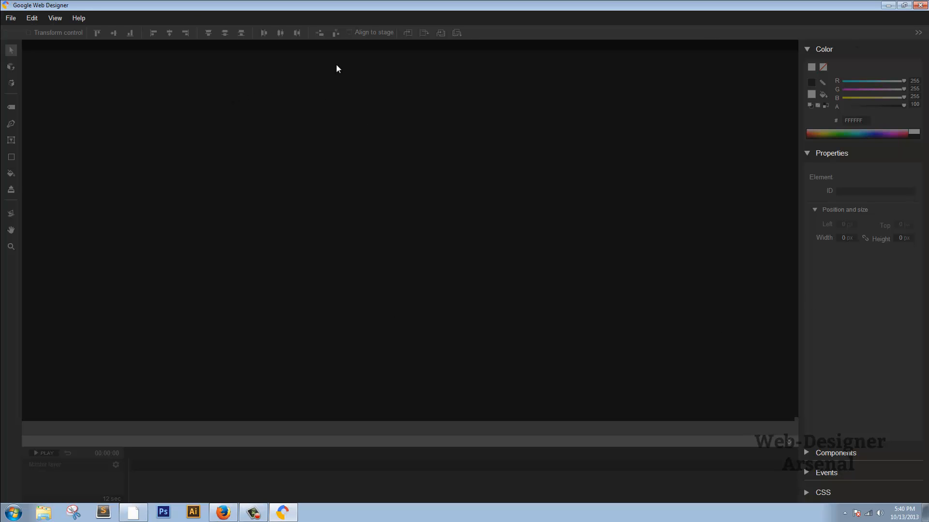
mouse_move(28, 24)
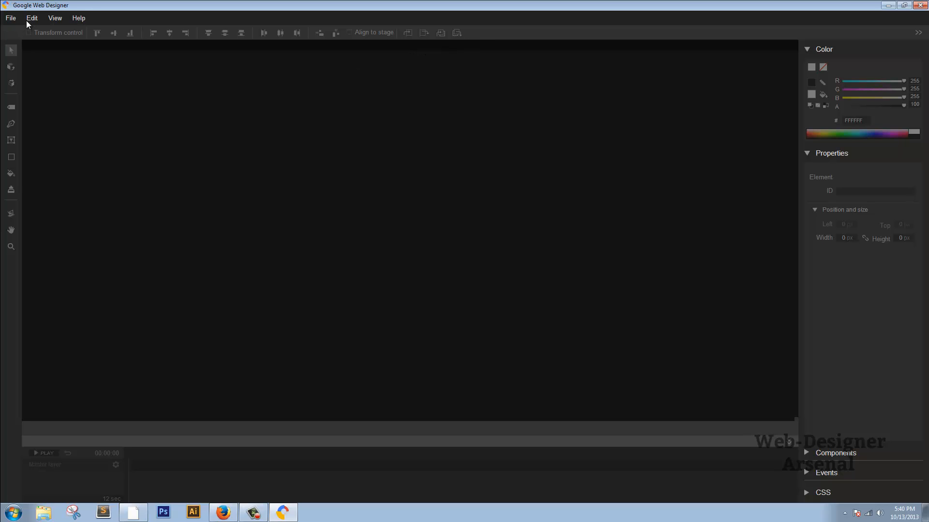
mouse_move(12, 25)
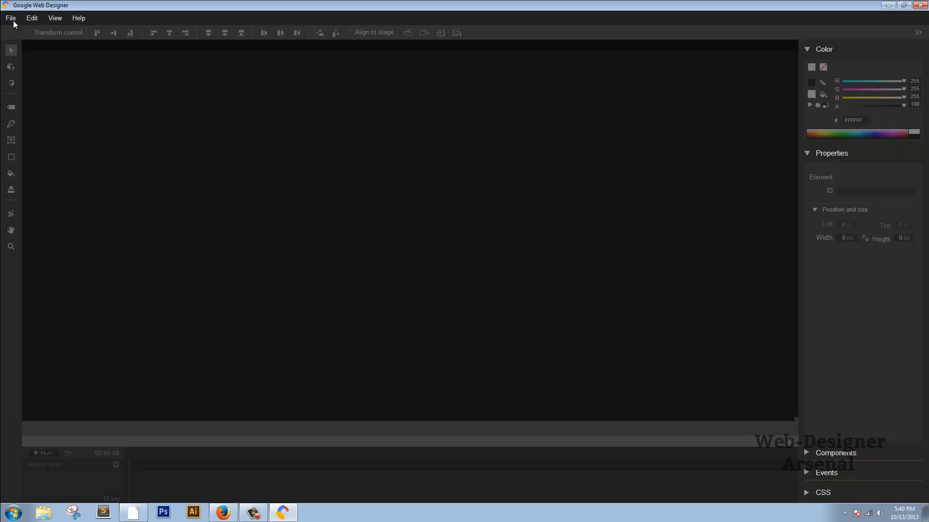
mouse_move(16, 268)
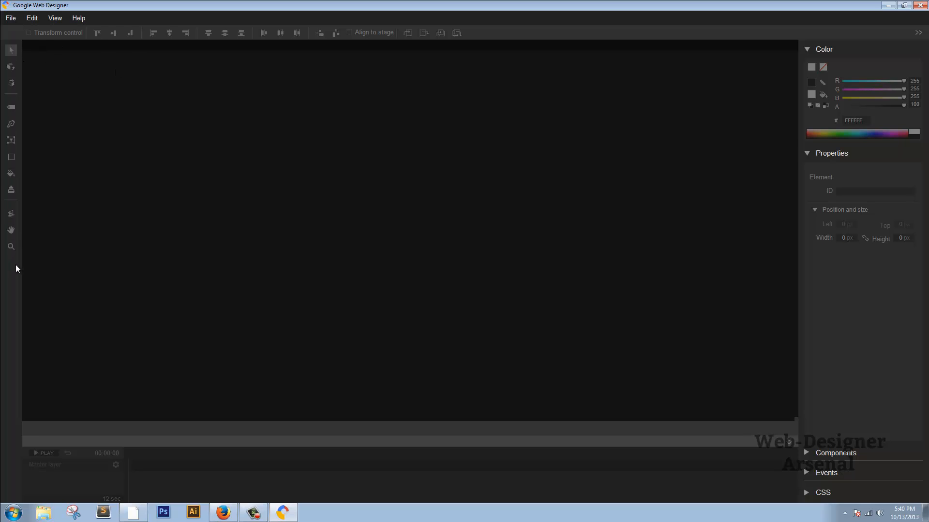
mouse_move(906, 233)
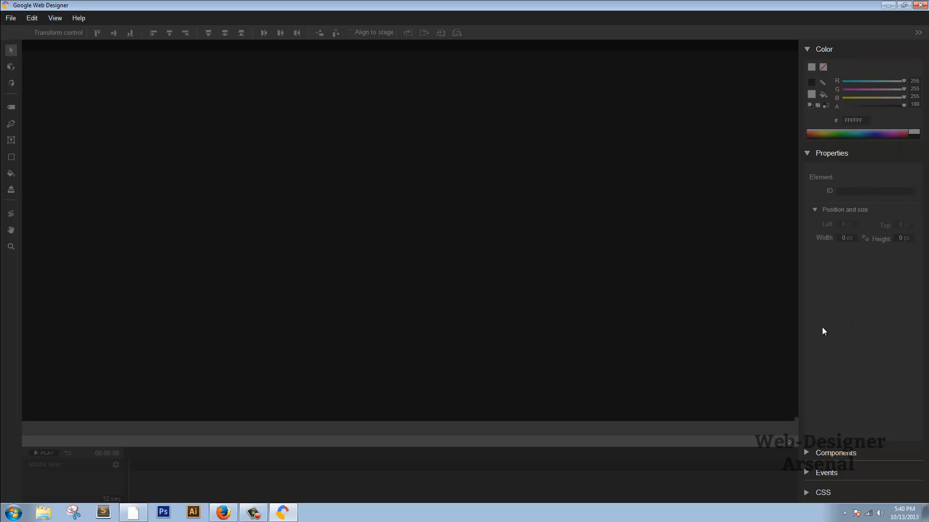
mouse_move(168, 118)
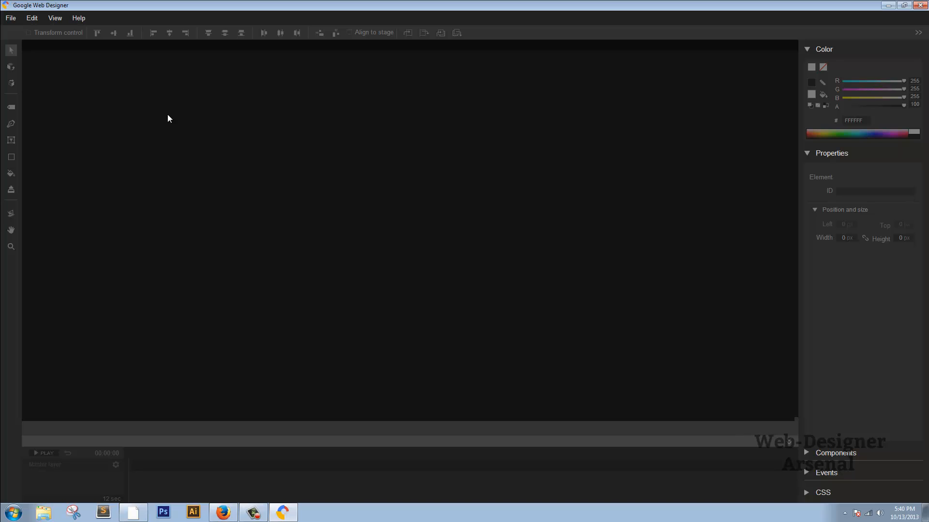
Bring up the Create new file dialog from the File menu
left_click(10, 18)
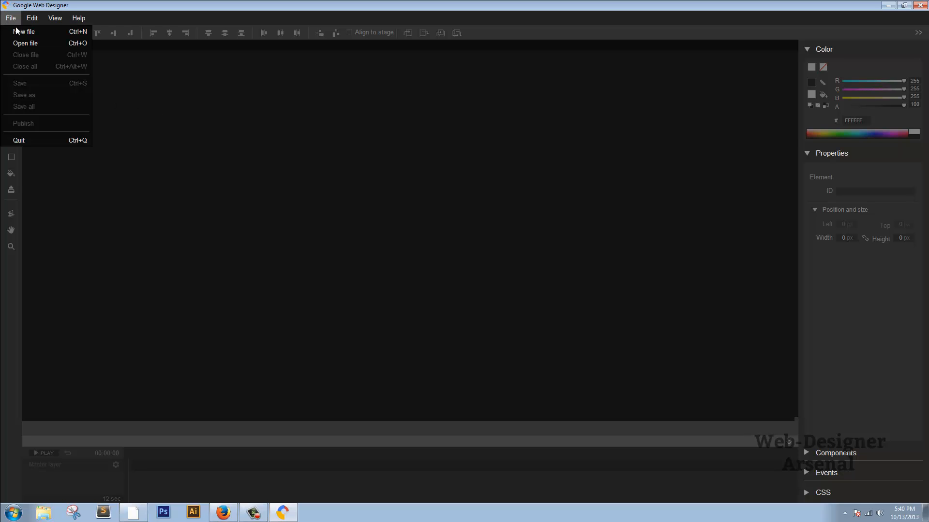
left_click(23, 31)
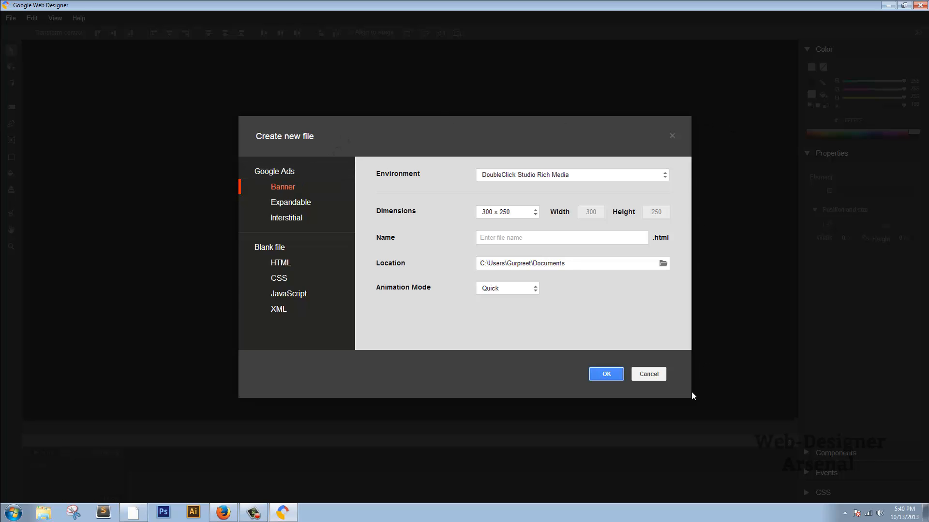
mouse_move(729, 114)
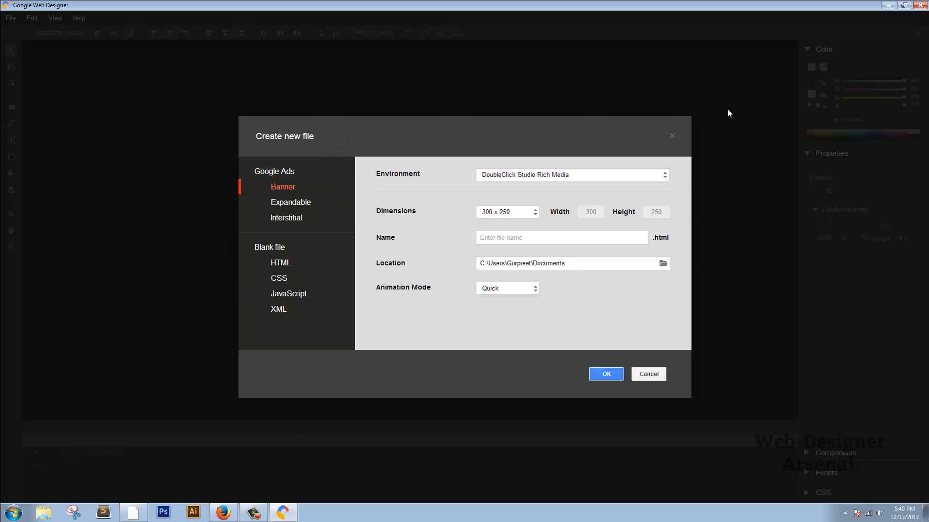
mouse_move(25, 70)
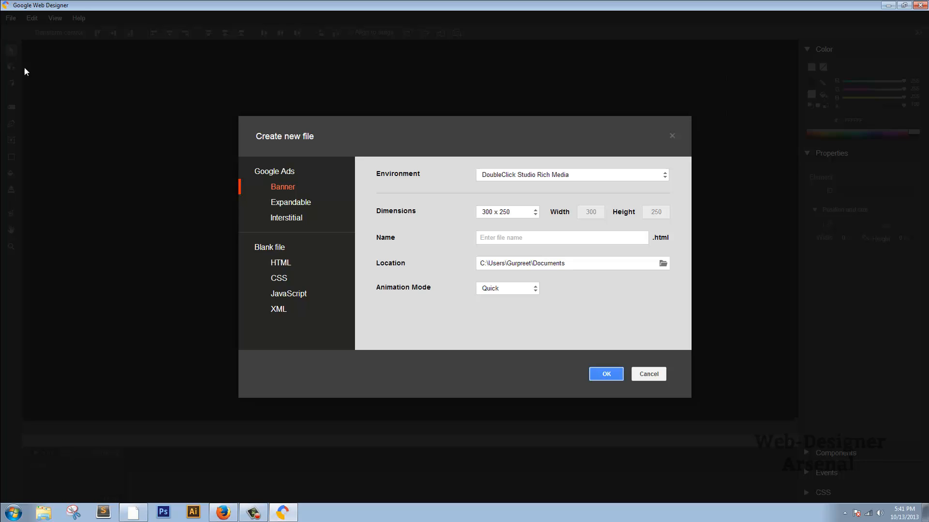
mouse_move(853, 128)
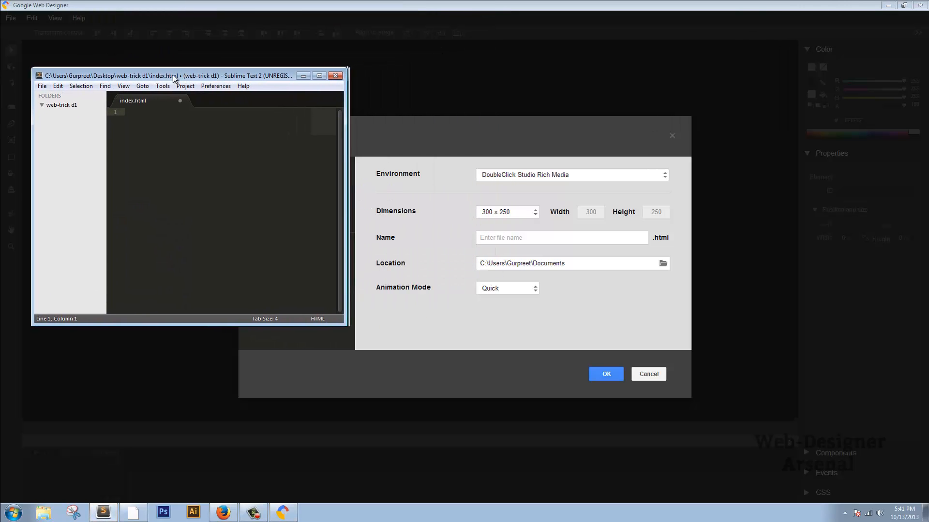
Move the Sublime Text index.html window aside and close it
left_click_drag(172, 76, 148, 81)
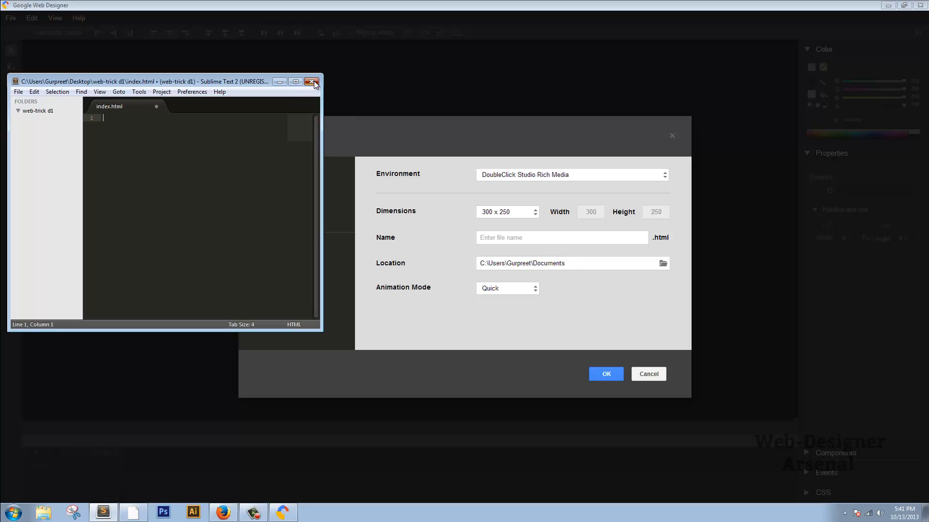
left_click(314, 81)
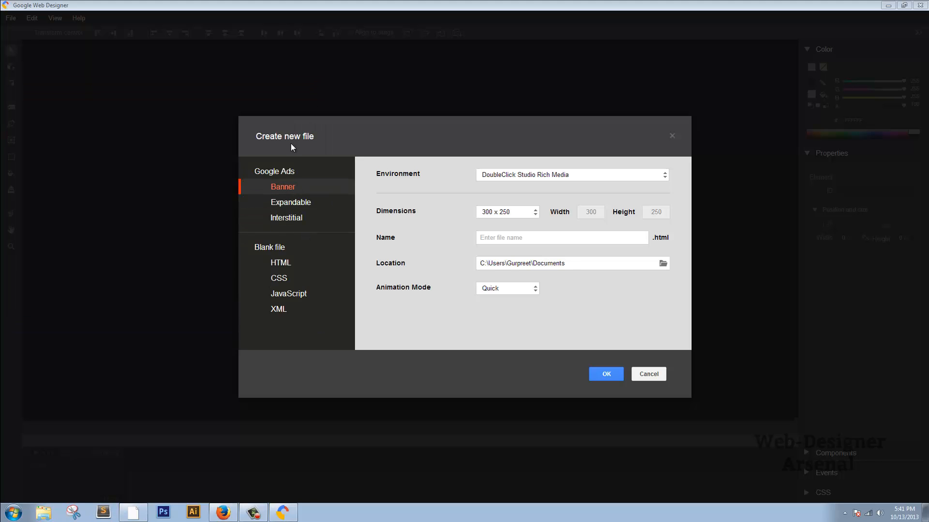
Create a blank HTML file with title 'test' and name 'testforwda'
left_click(280, 262)
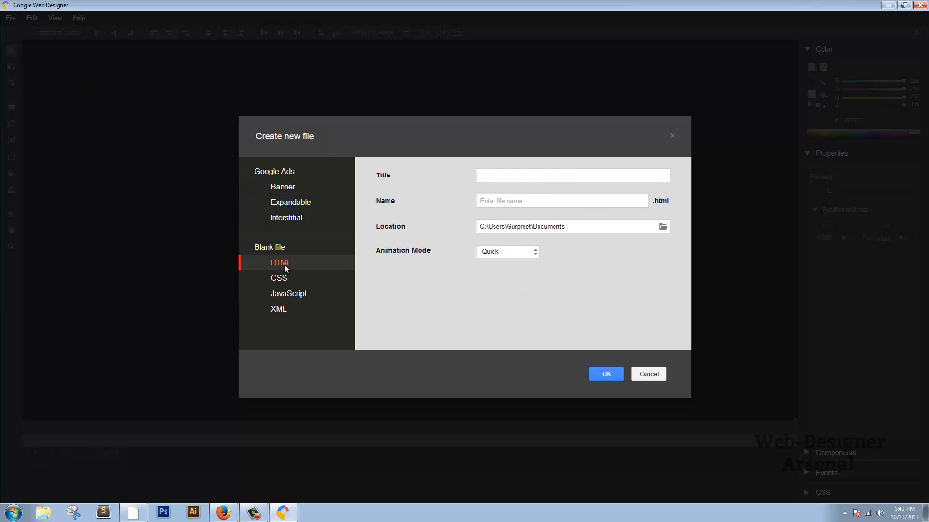
left_click(572, 175)
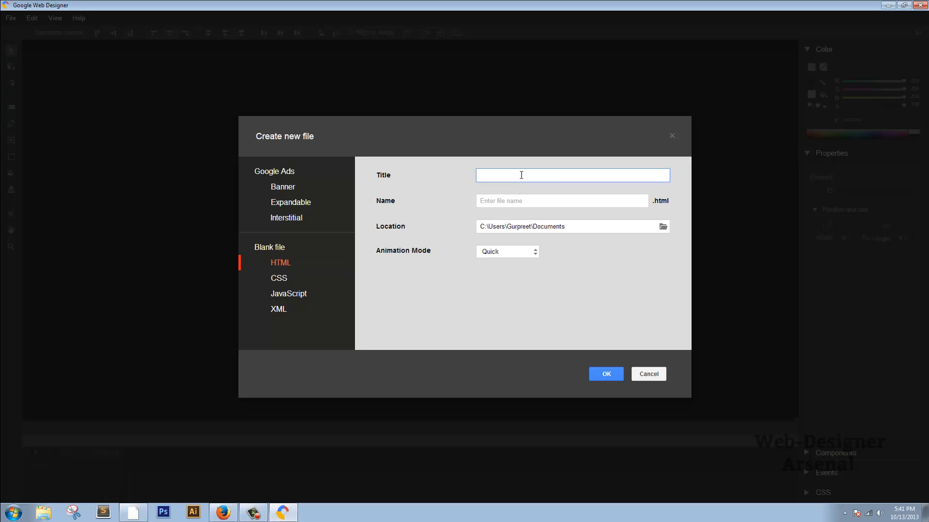
type("test")
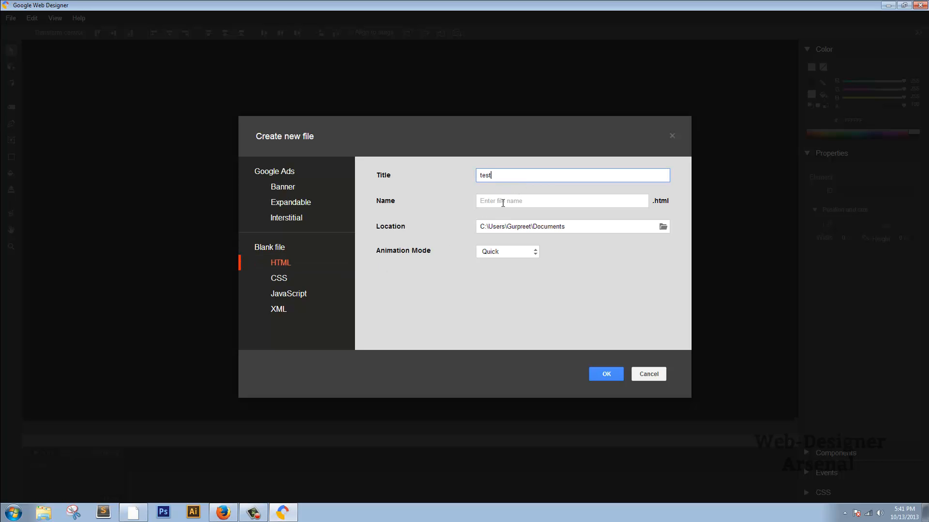
type("testforwda")
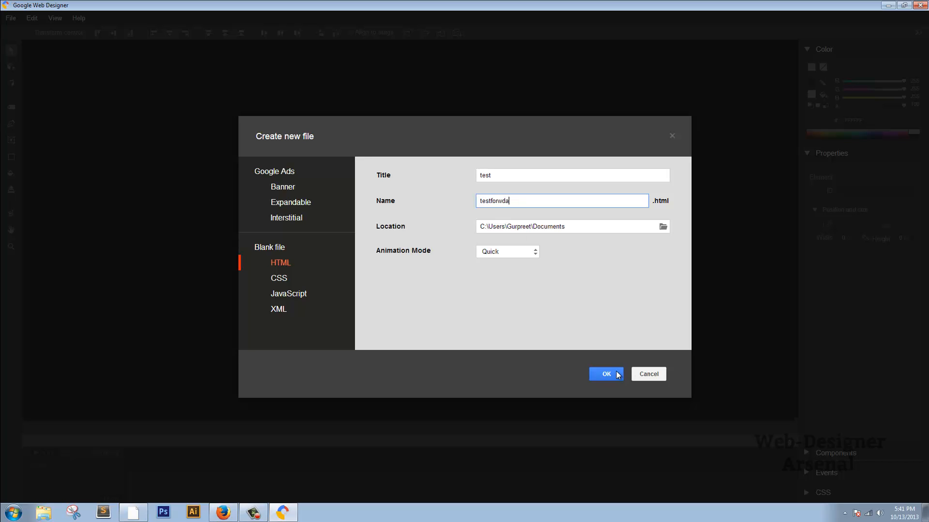
left_click(602, 374)
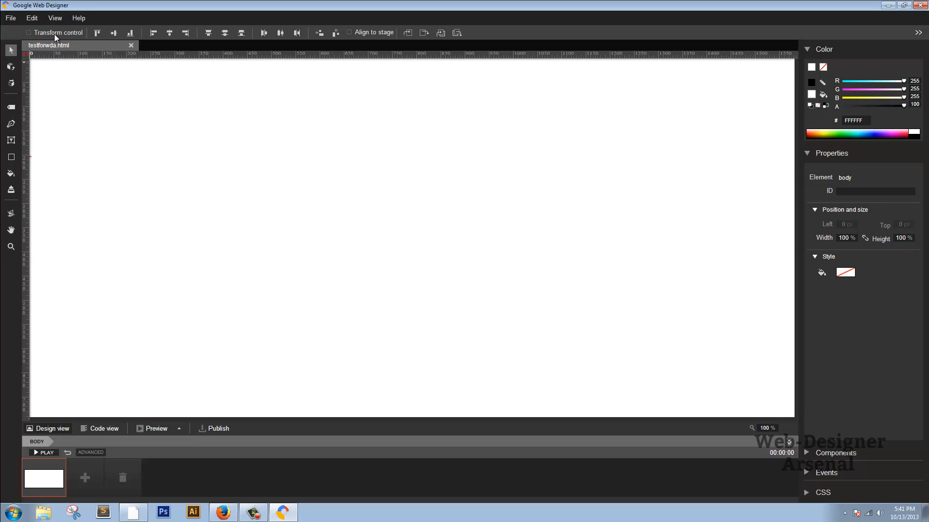
mouse_move(456, 33)
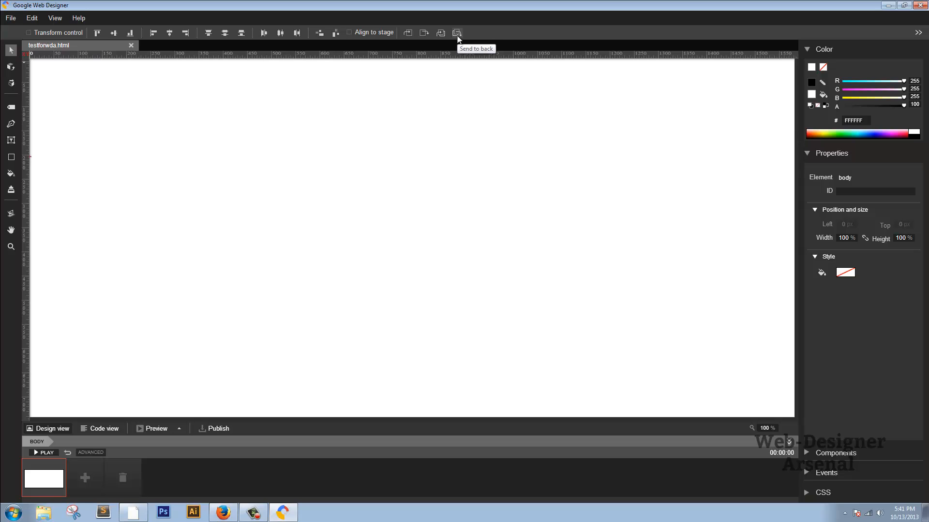
mouse_move(458, 36)
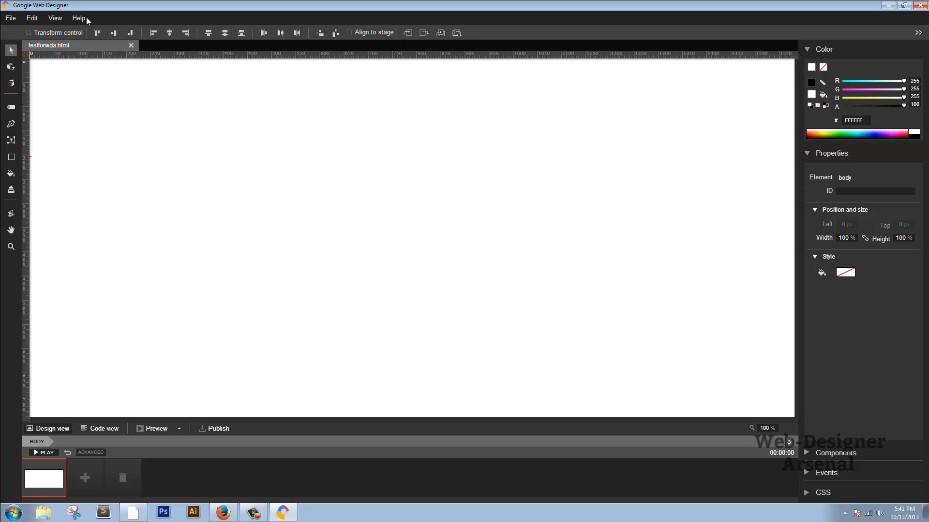
mouse_move(431, 35)
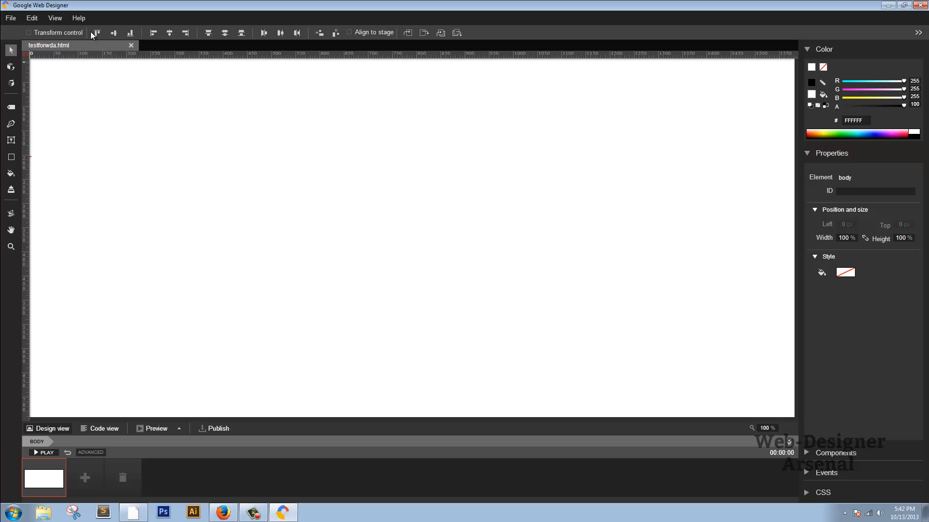
mouse_move(118, 145)
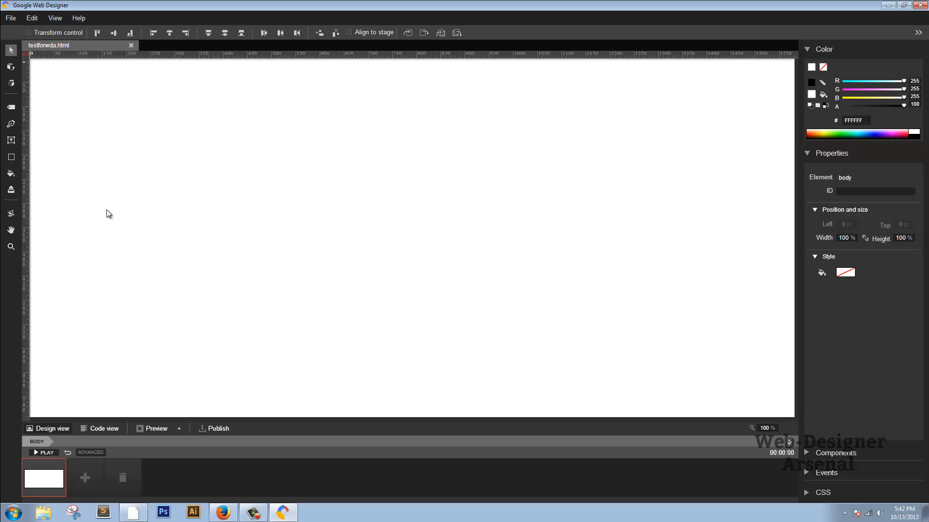
mouse_move(118, 212)
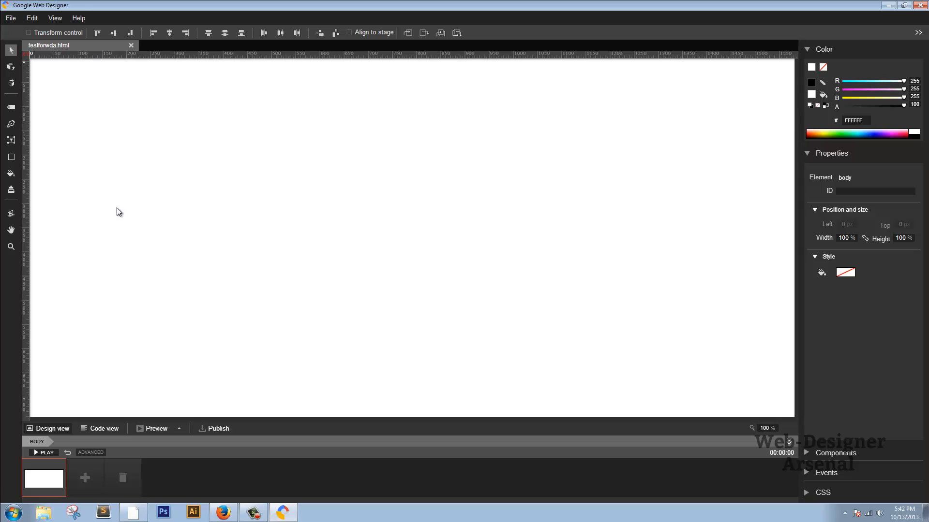
mouse_move(125, 209)
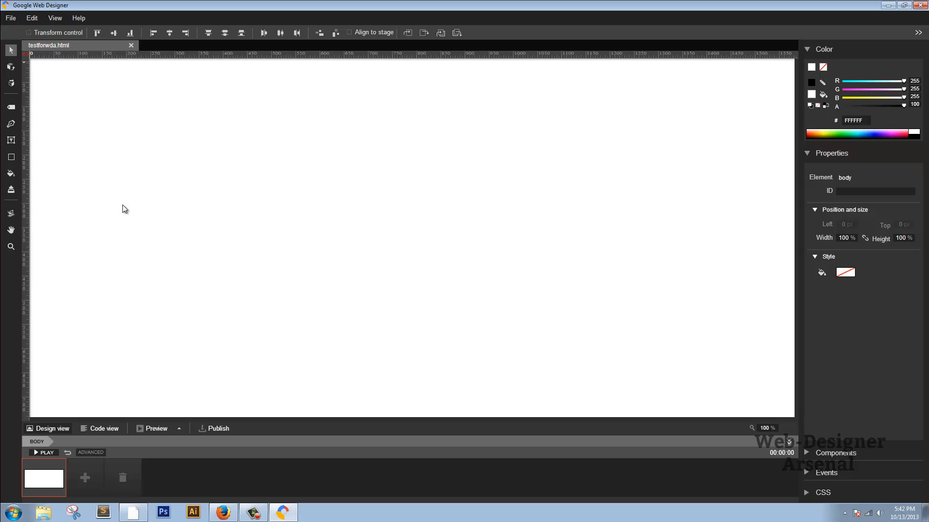
mouse_move(120, 201)
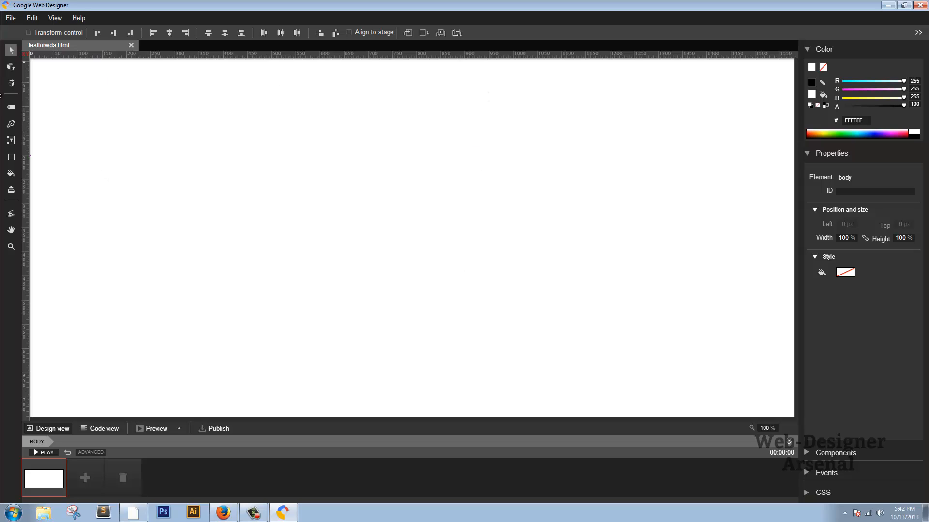
mouse_move(11, 66)
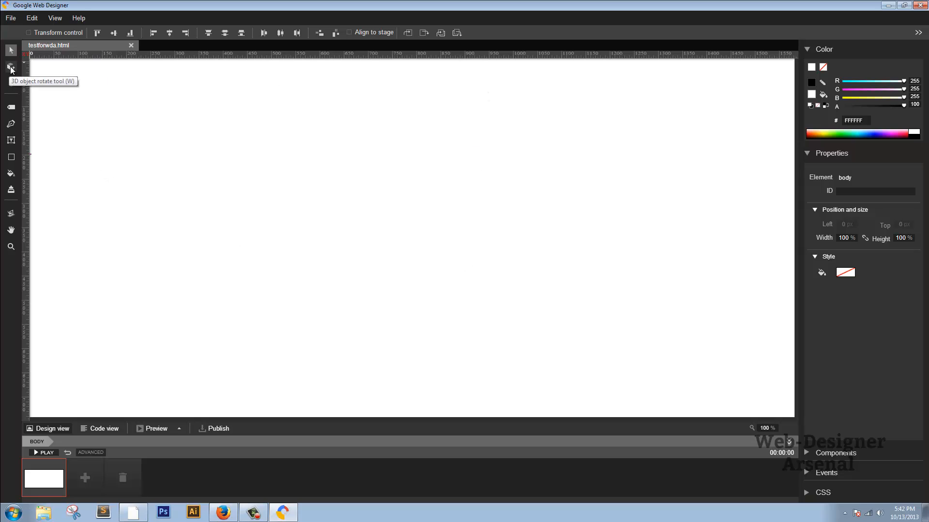
mouse_move(11, 146)
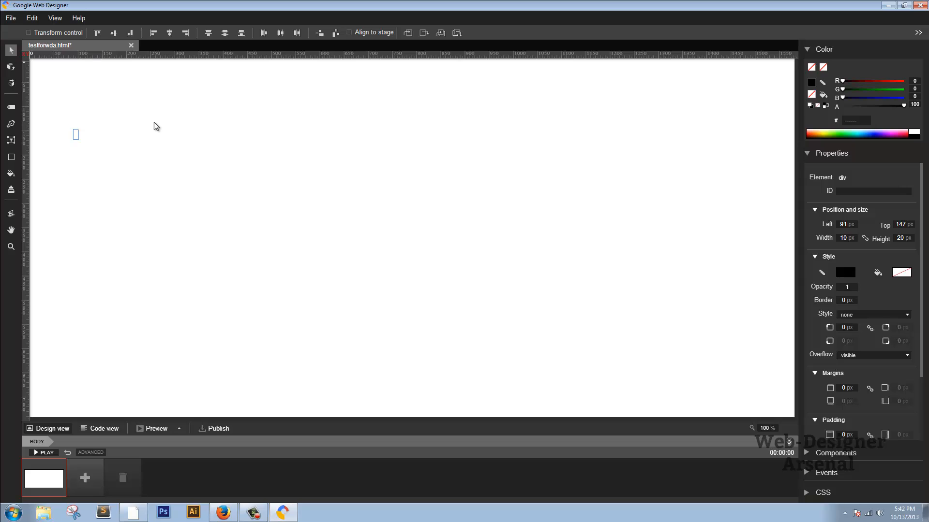
mouse_move(43, 70)
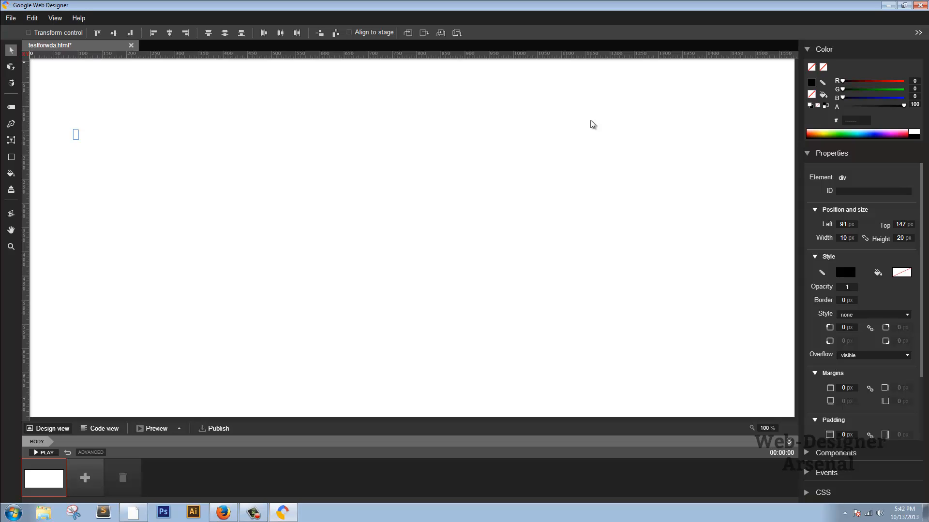
mouse_move(586, 110)
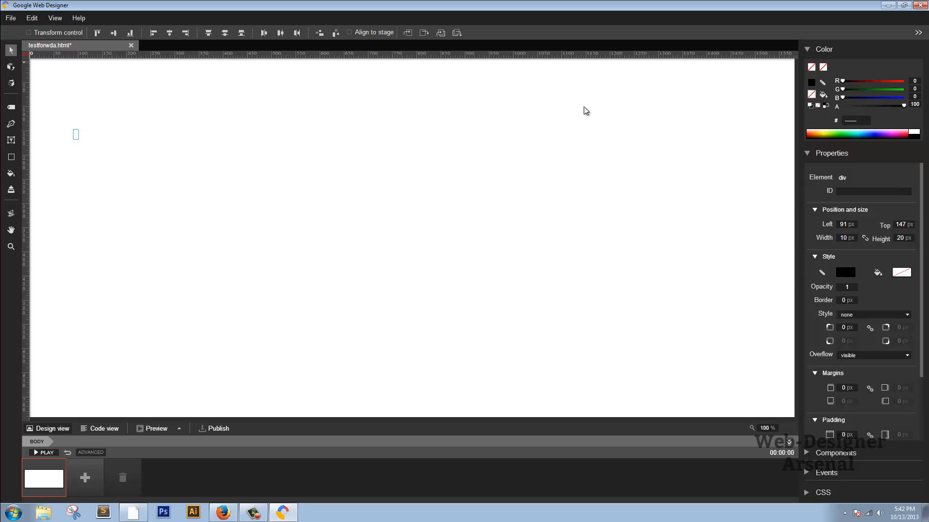
mouse_move(582, 116)
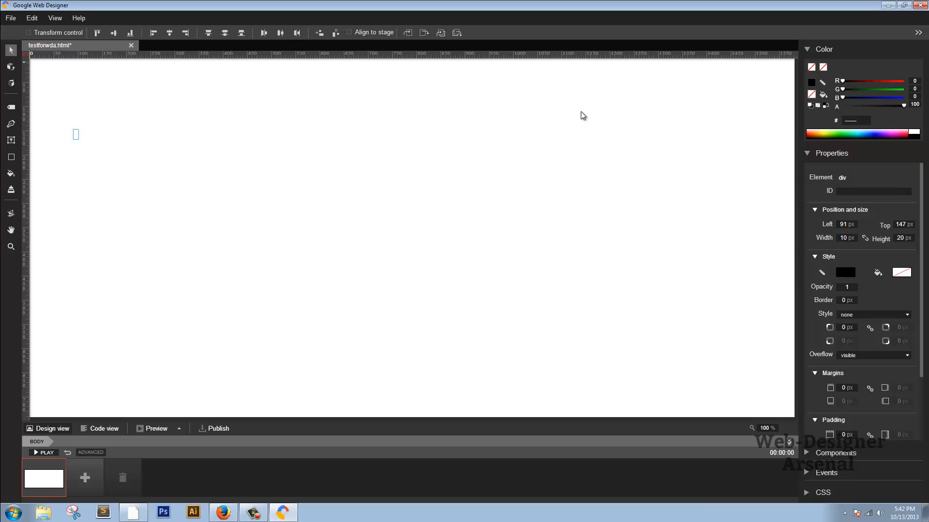
mouse_move(643, 204)
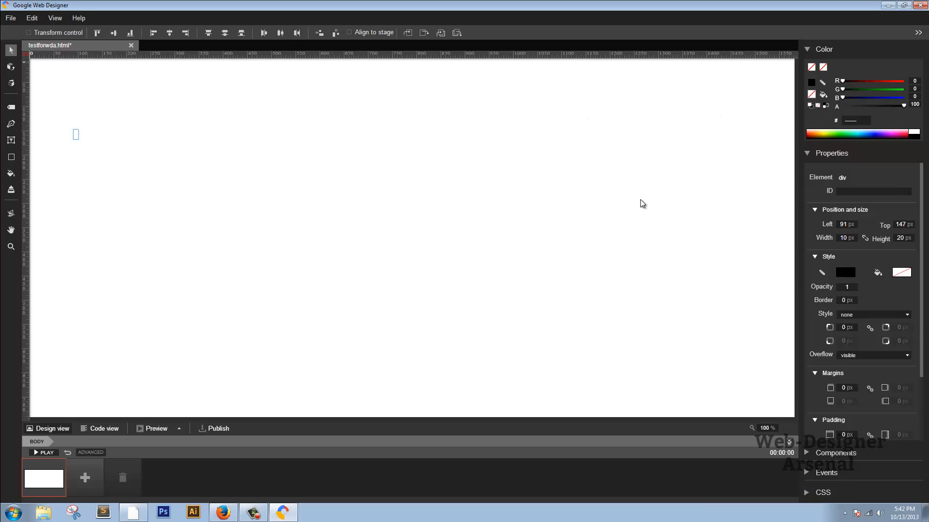
mouse_move(70, 61)
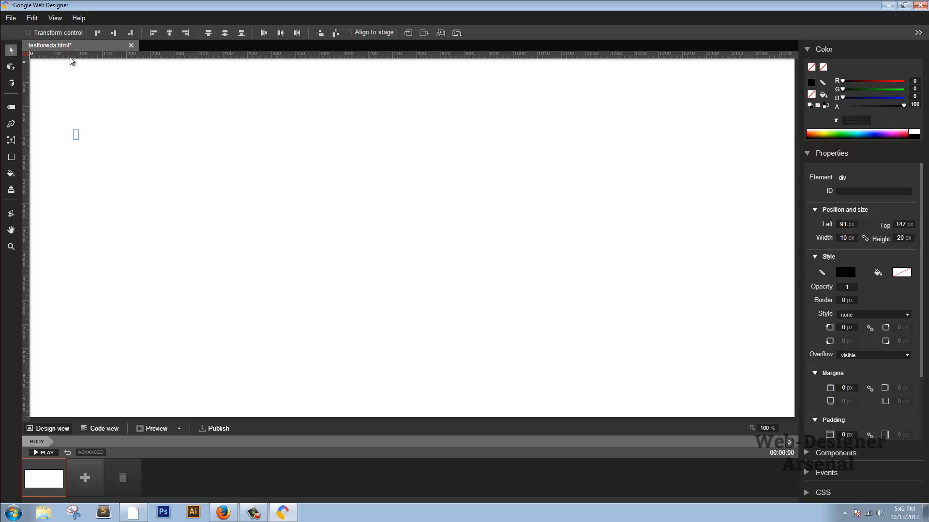
mouse_move(10, 50)
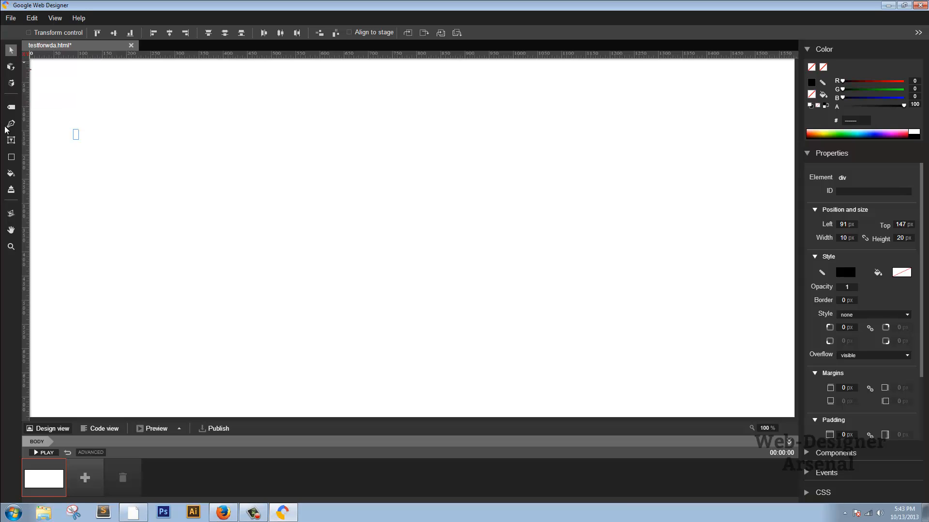
mouse_move(11, 125)
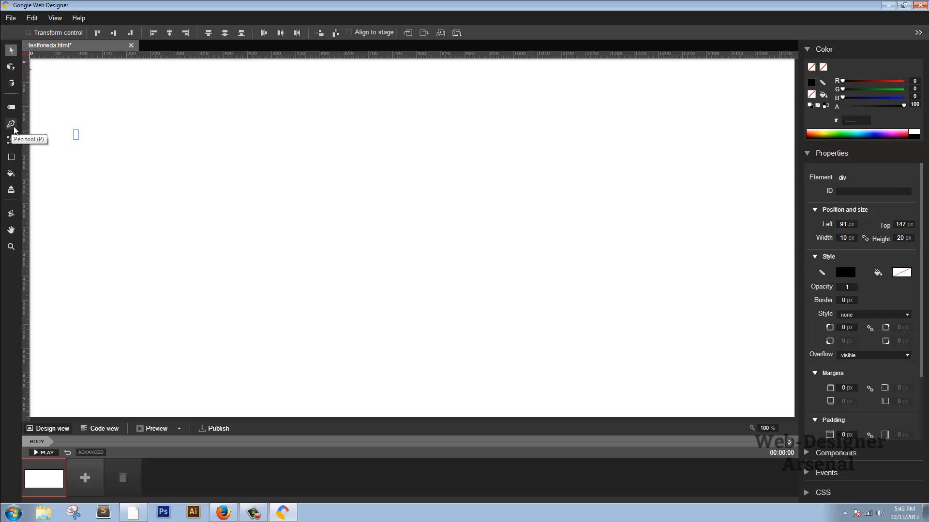
mouse_move(11, 173)
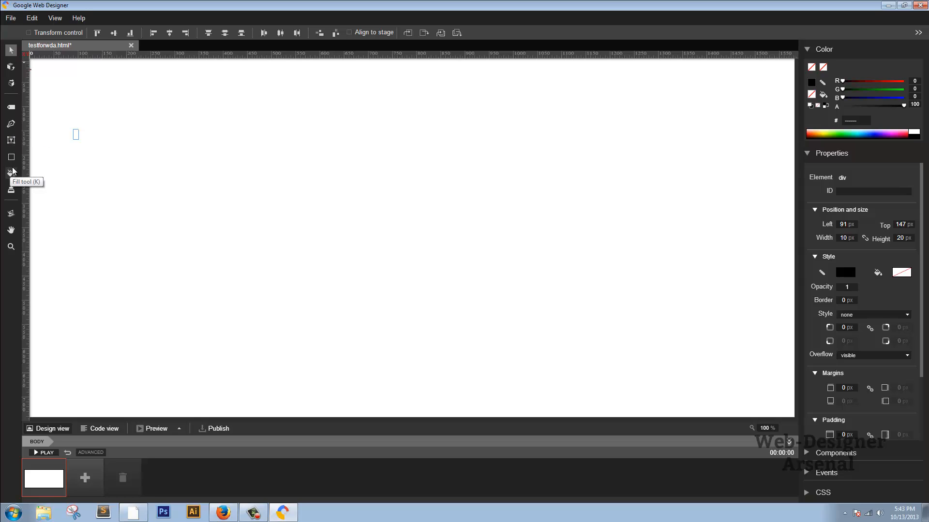
mouse_move(75, 44)
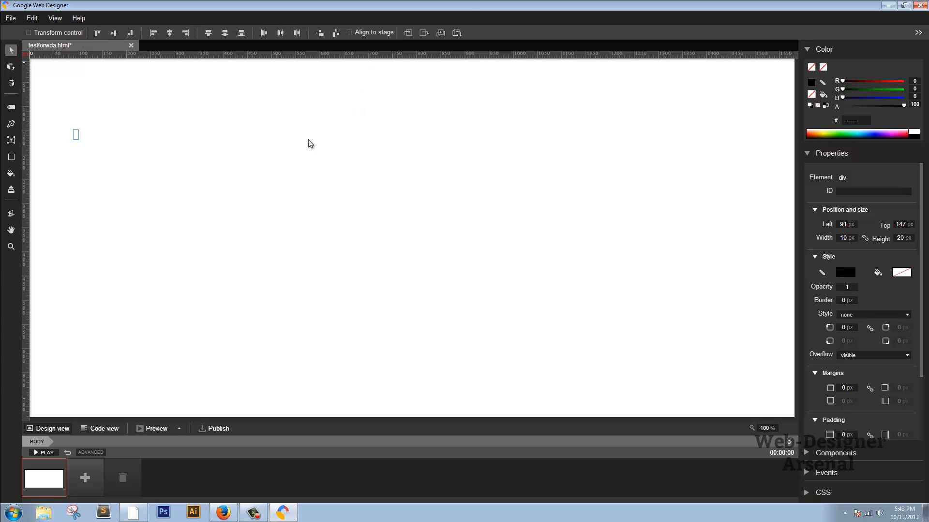
mouse_move(290, 151)
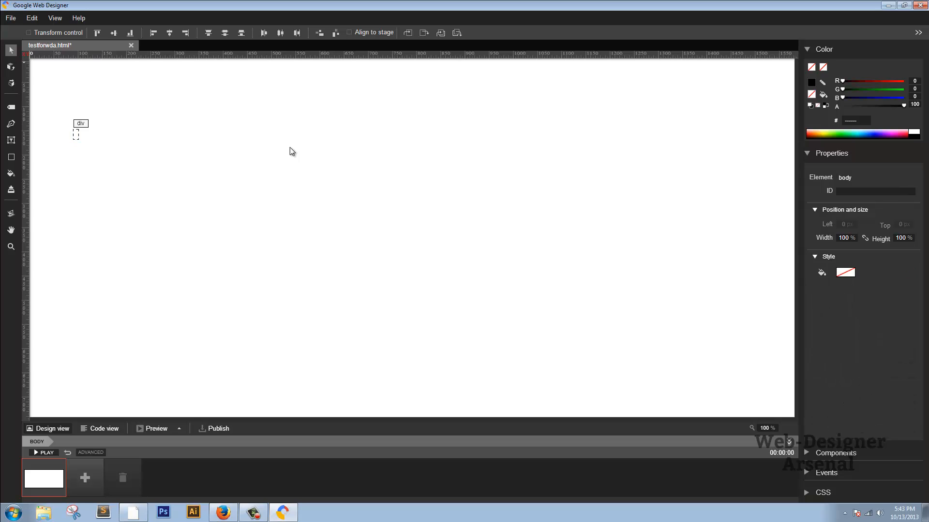
mouse_move(309, 150)
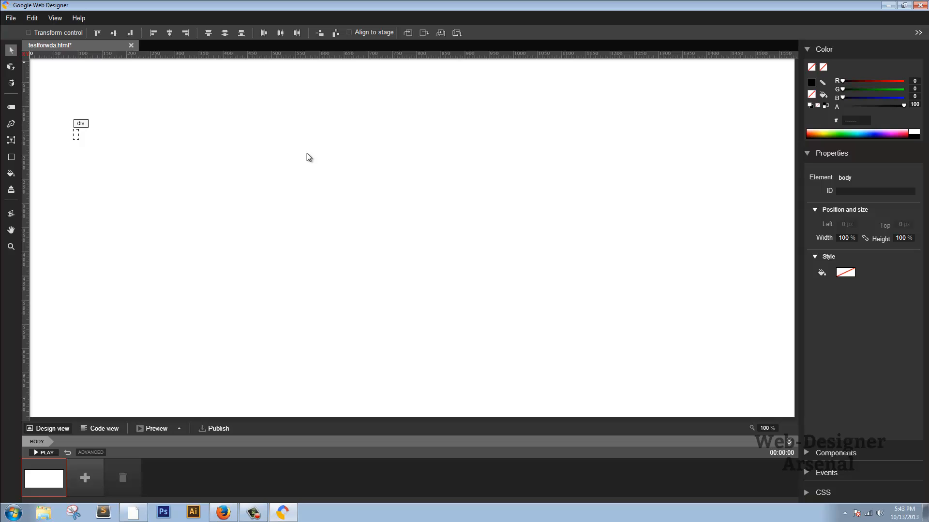
mouse_move(300, 162)
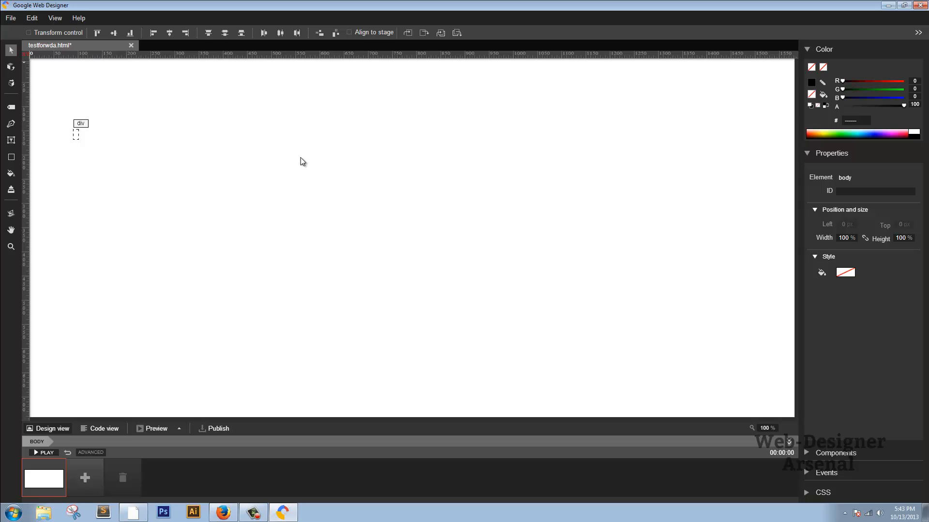
mouse_move(291, 161)
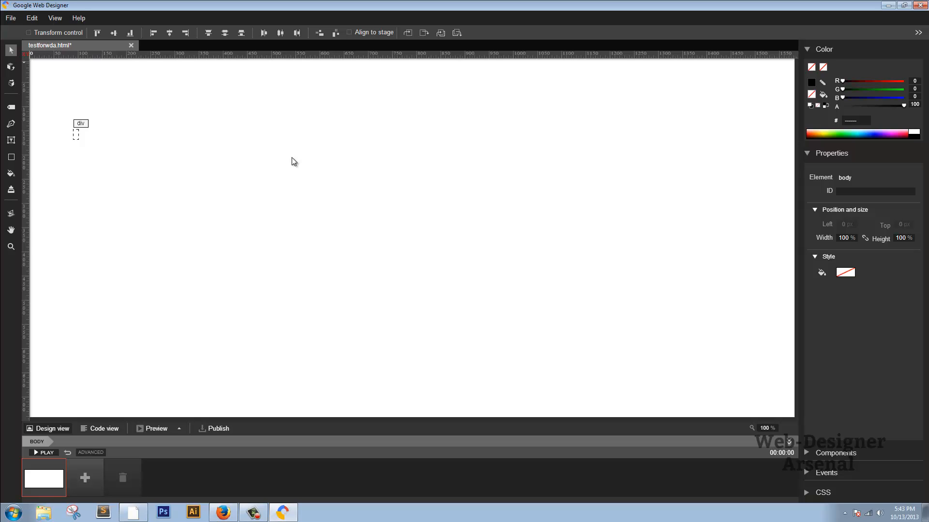
mouse_move(283, 161)
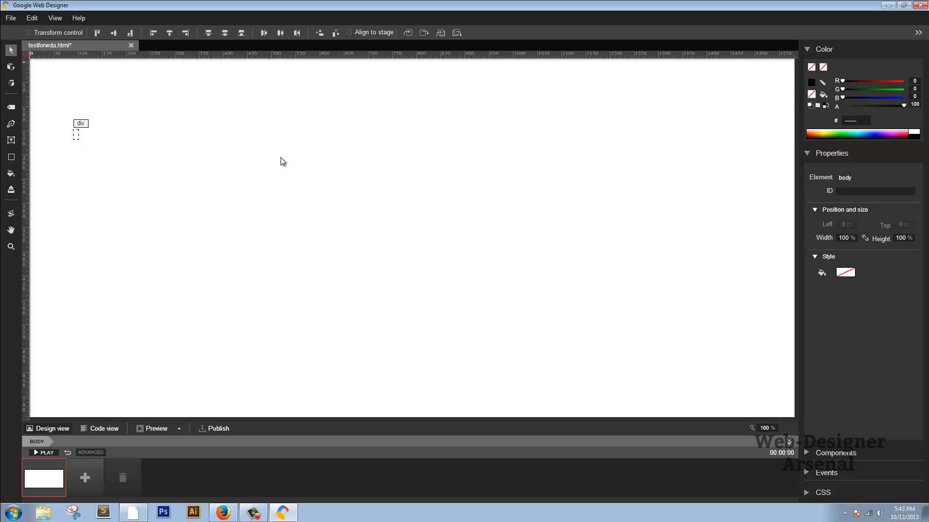
mouse_move(277, 150)
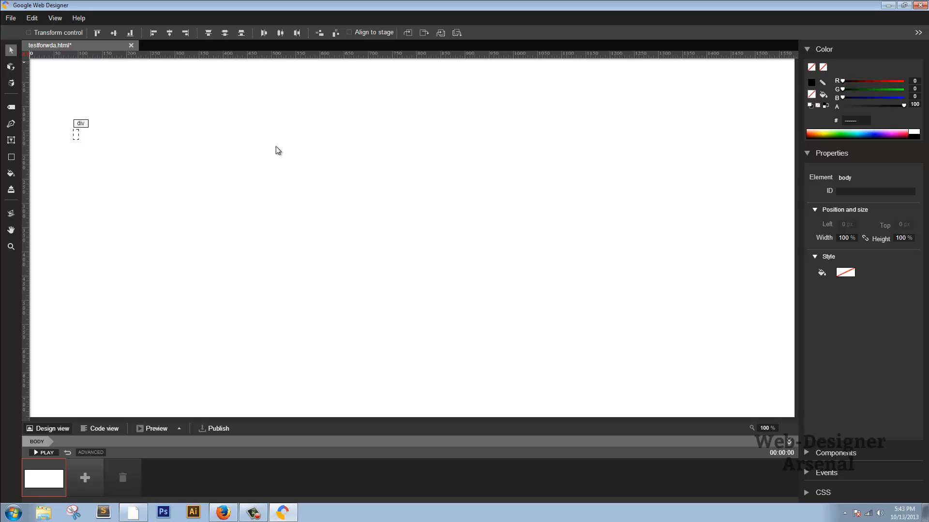
mouse_move(275, 146)
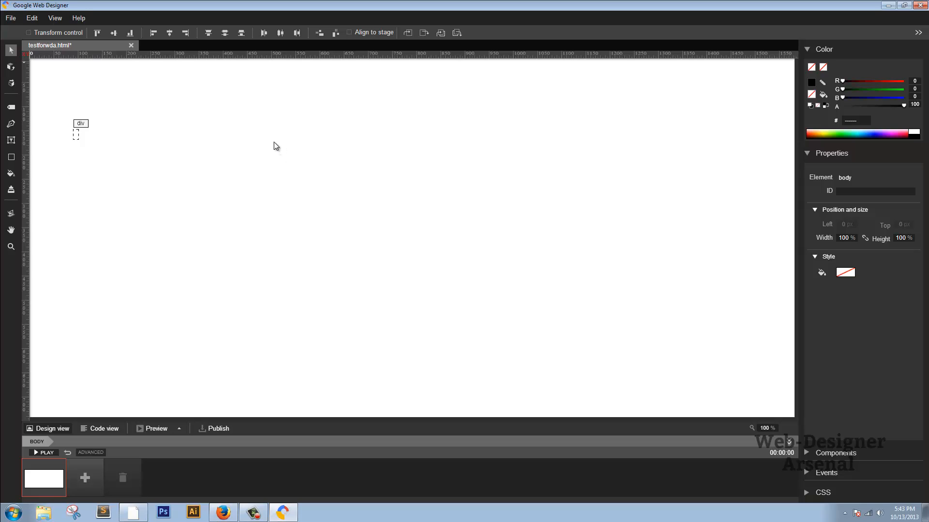
mouse_move(315, 78)
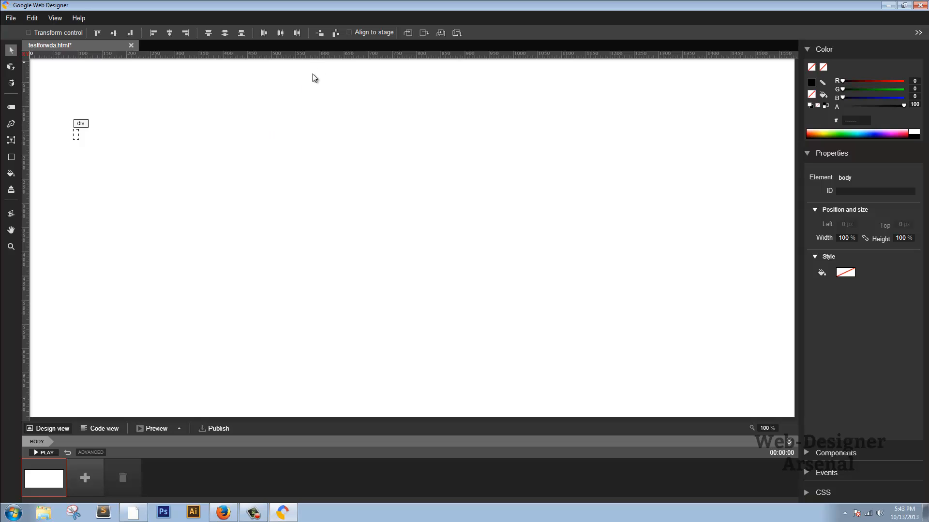
mouse_move(300, 99)
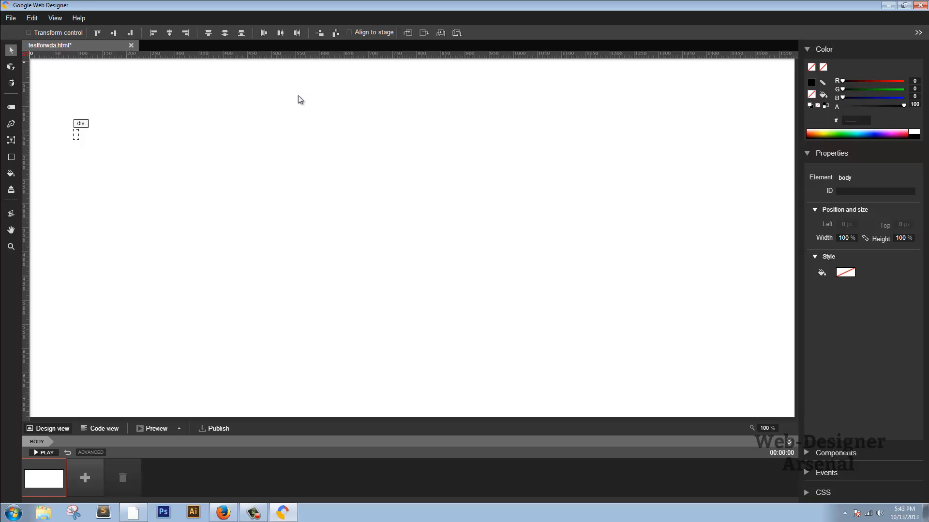
mouse_move(294, 110)
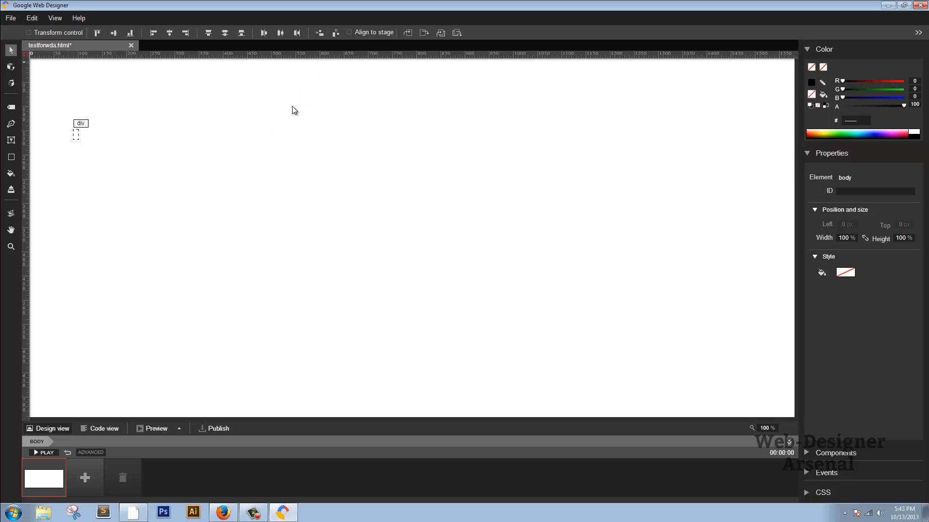
mouse_move(75, 86)
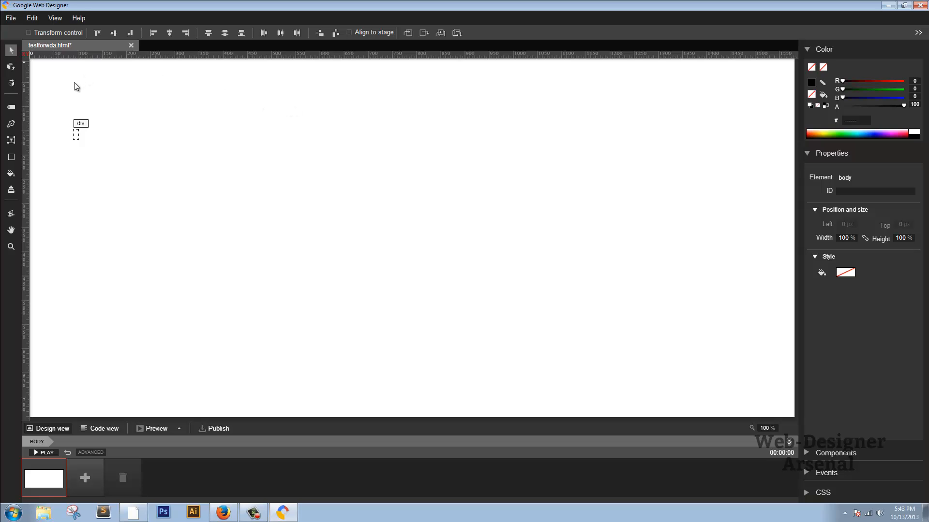
mouse_move(62, 102)
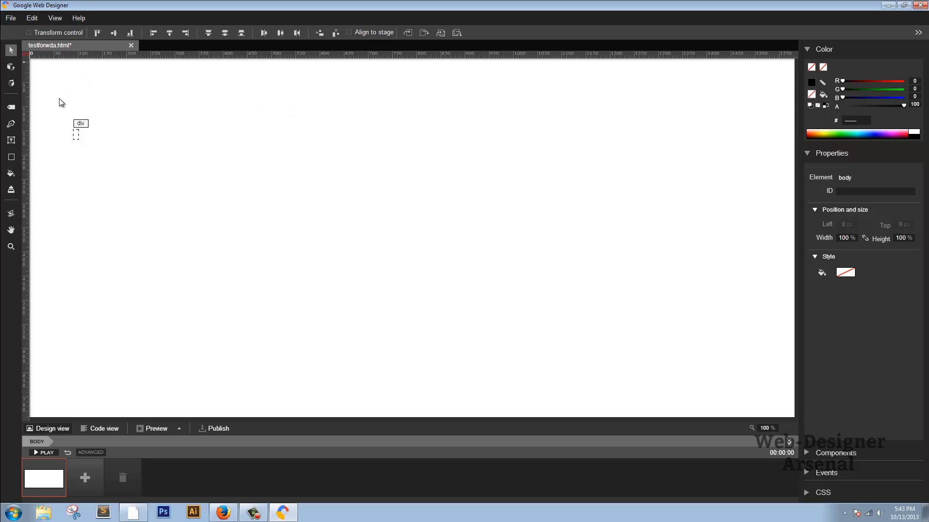
mouse_move(5, 270)
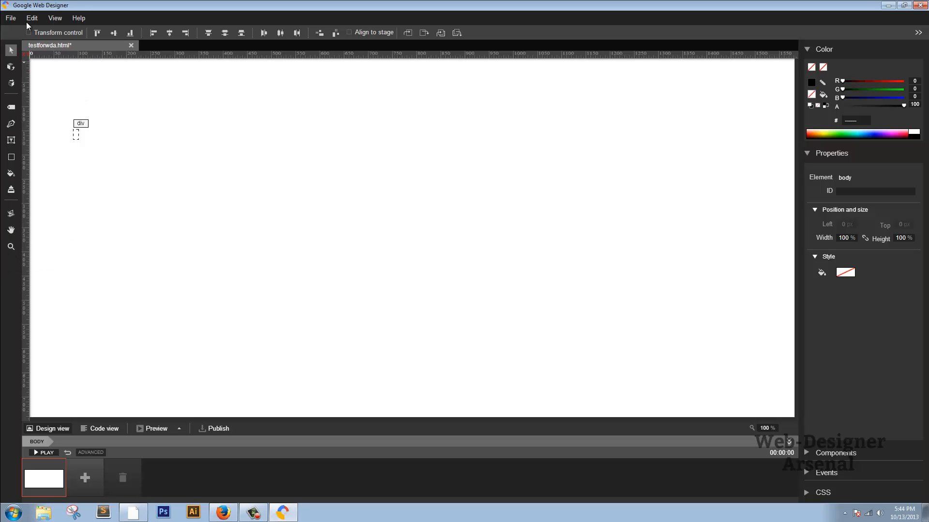
Place an empty 10×20 px text div on the stage at left 172 px, top 167 px
left_click(54, 17)
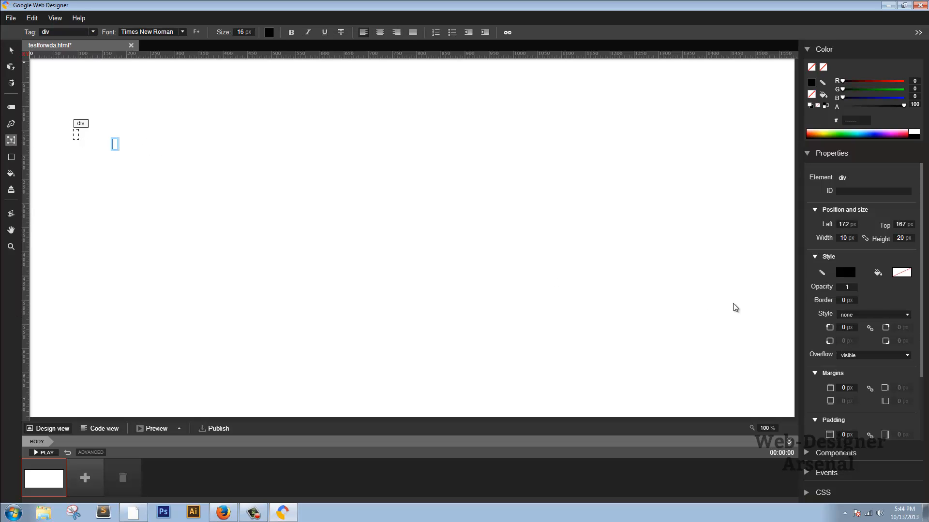
mouse_move(383, 236)
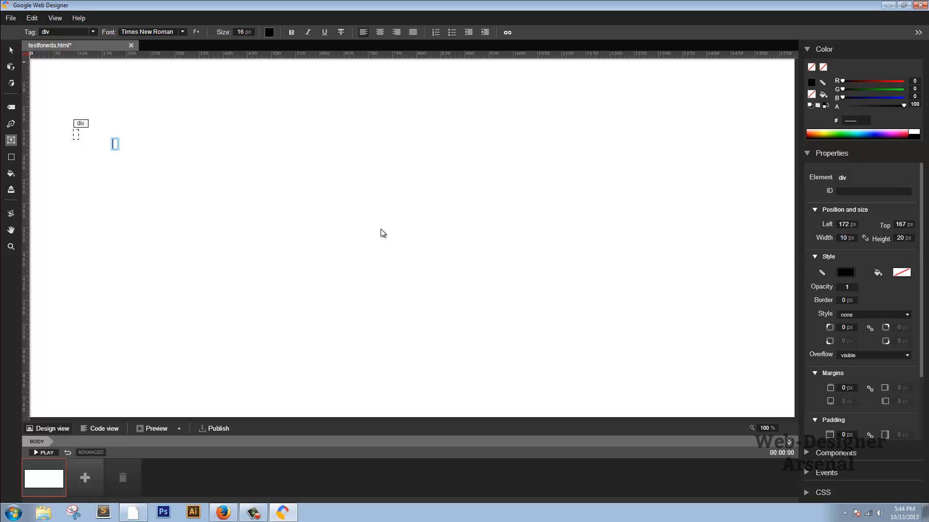
mouse_move(249, 184)
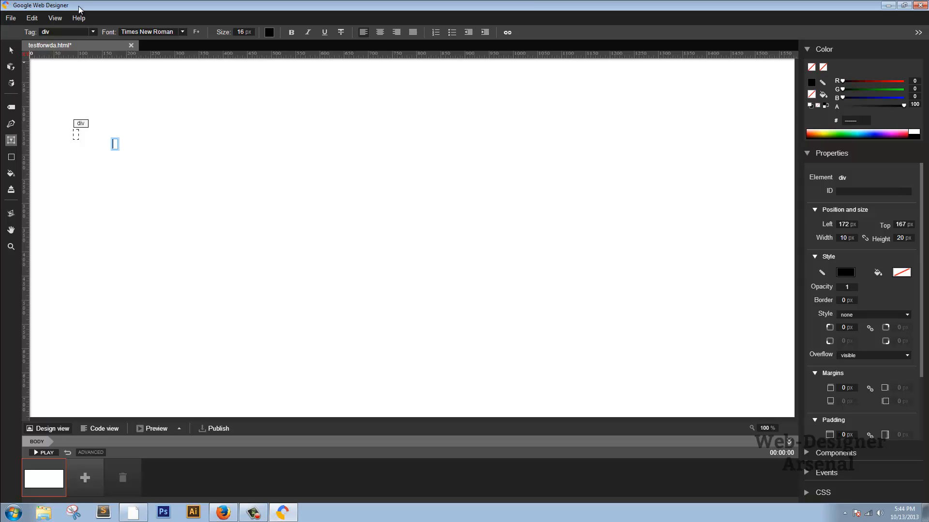
mouse_move(59, 7)
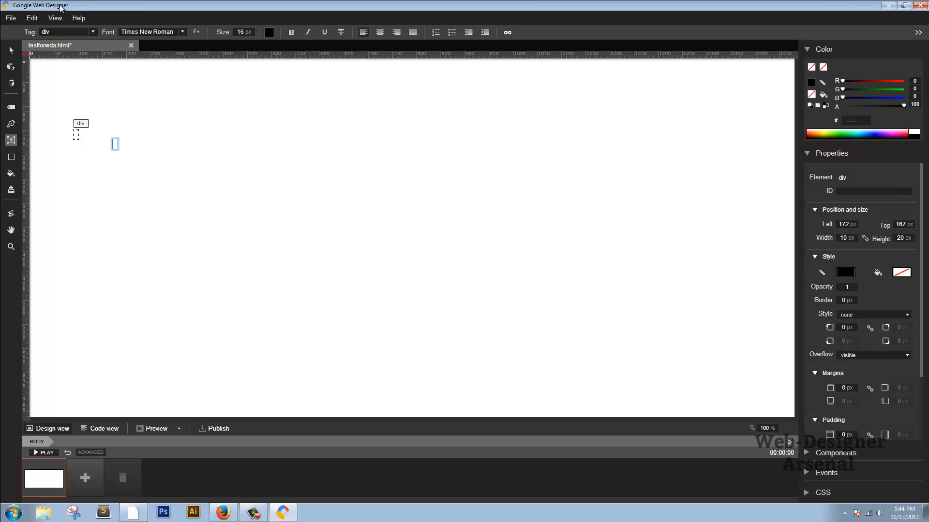
Bring up the Create new file dialog again from the File menu
left_click(10, 18)
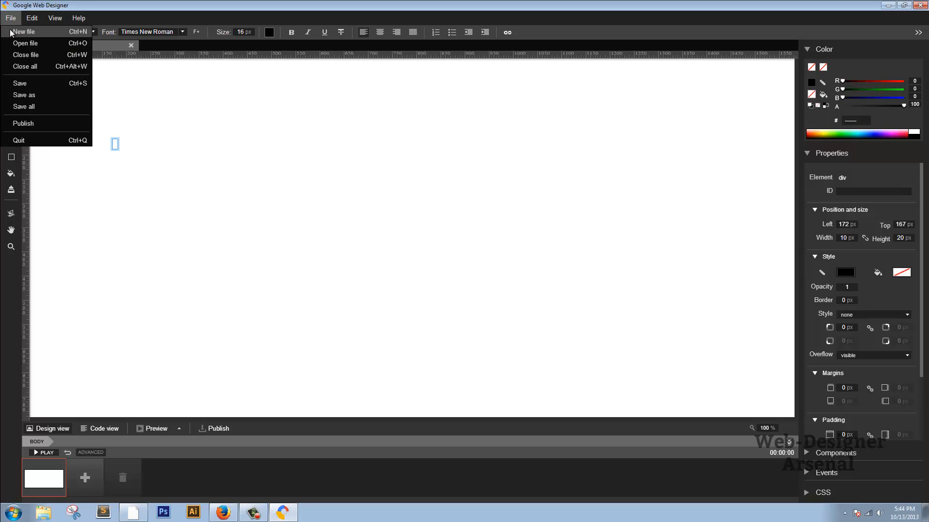
left_click(24, 31)
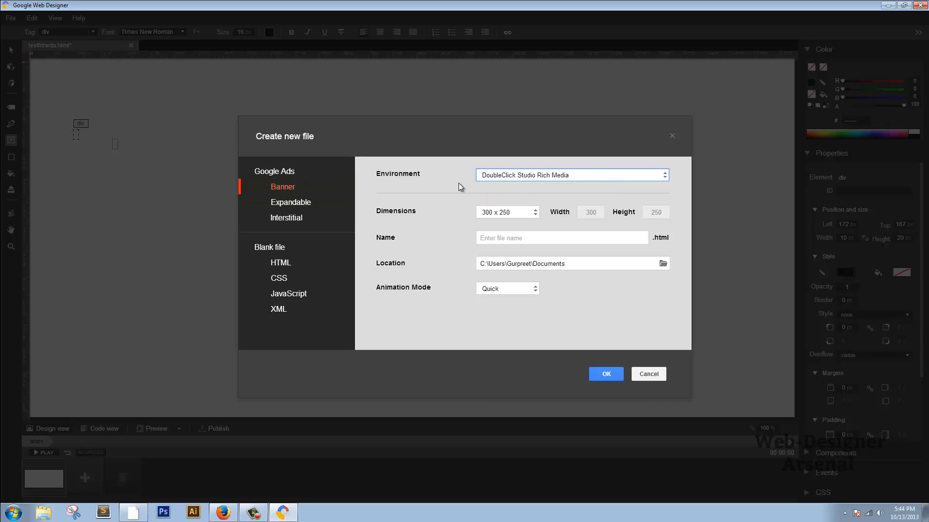
mouse_move(648, 373)
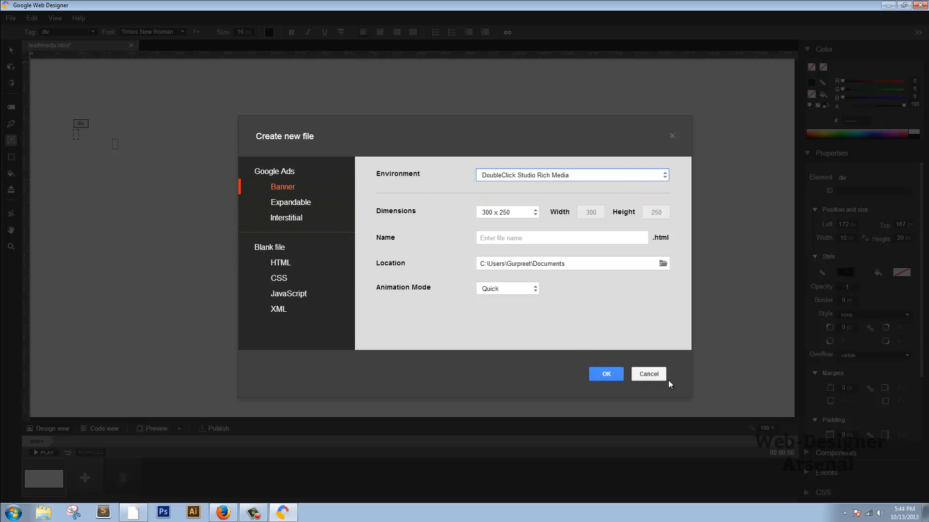
Cancel the Create new file dialog to return to the testforwda.html stage
left_click(648, 373)
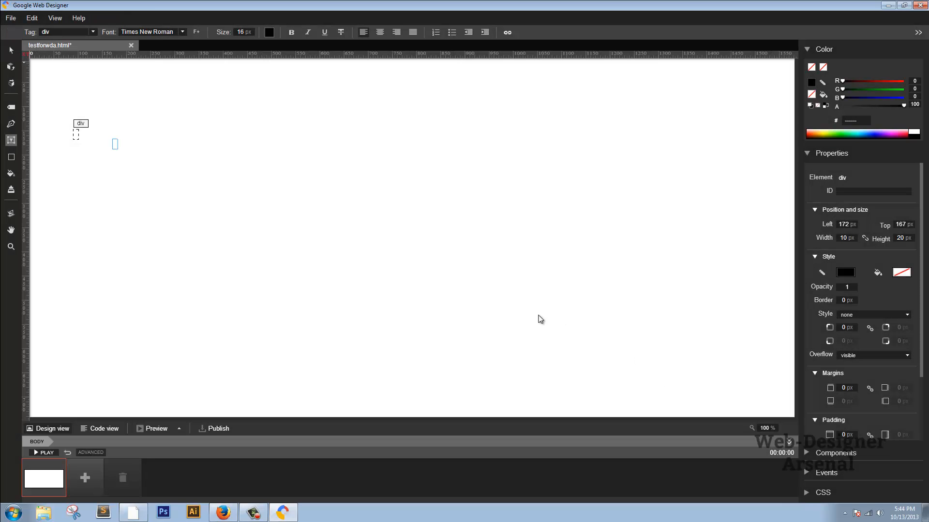
mouse_move(344, 202)
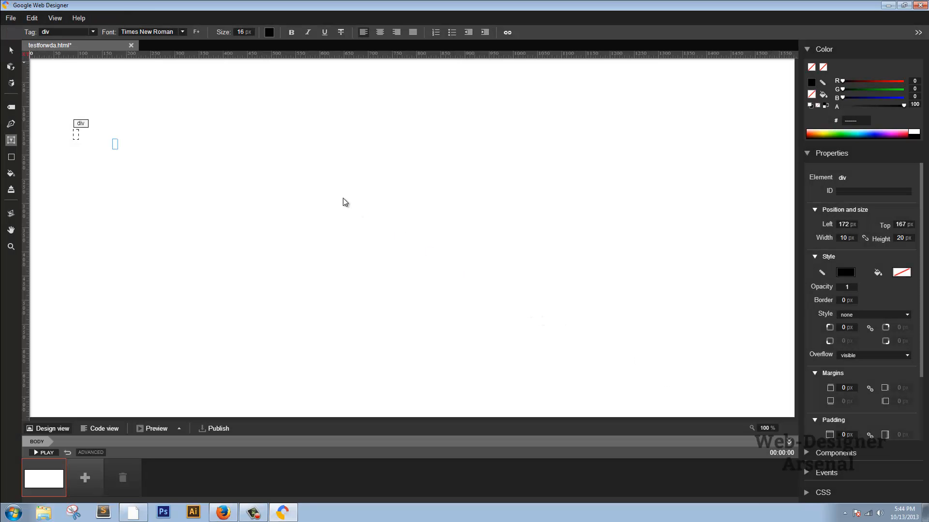
mouse_move(336, 202)
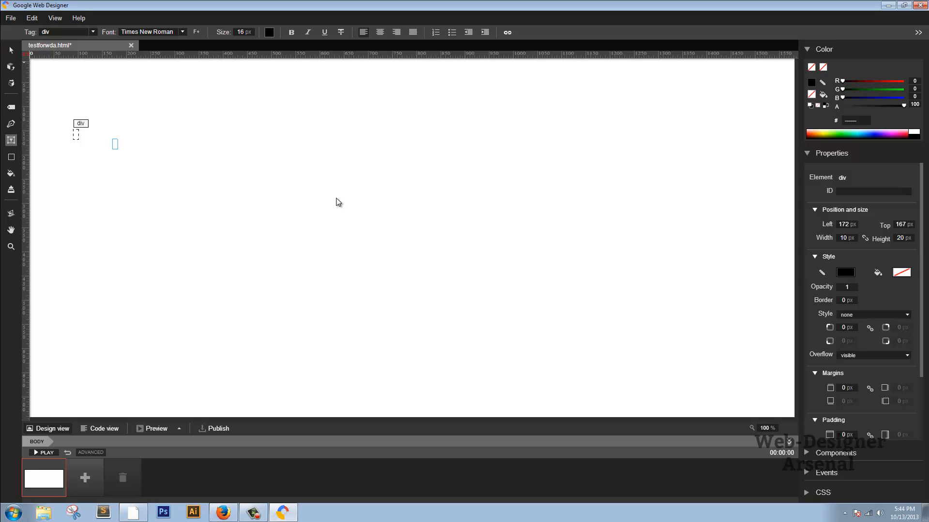
mouse_move(308, 222)
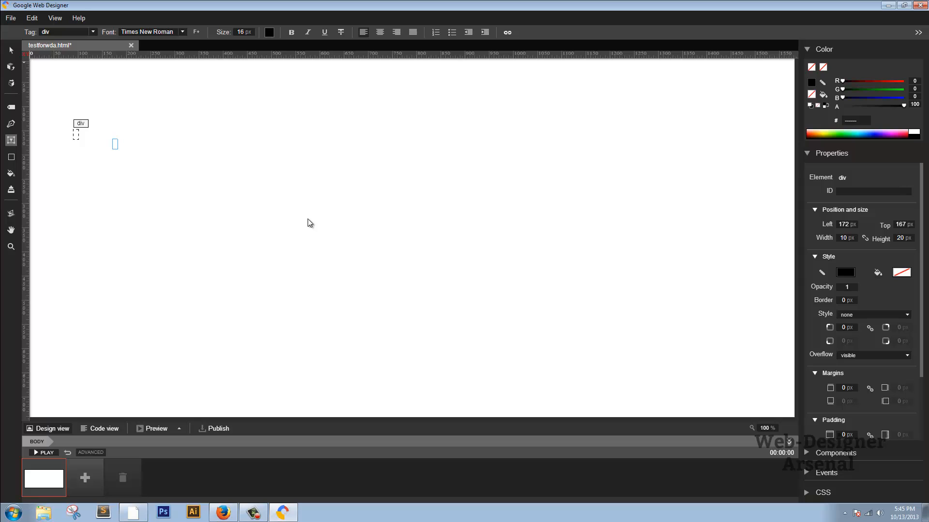
mouse_move(272, 161)
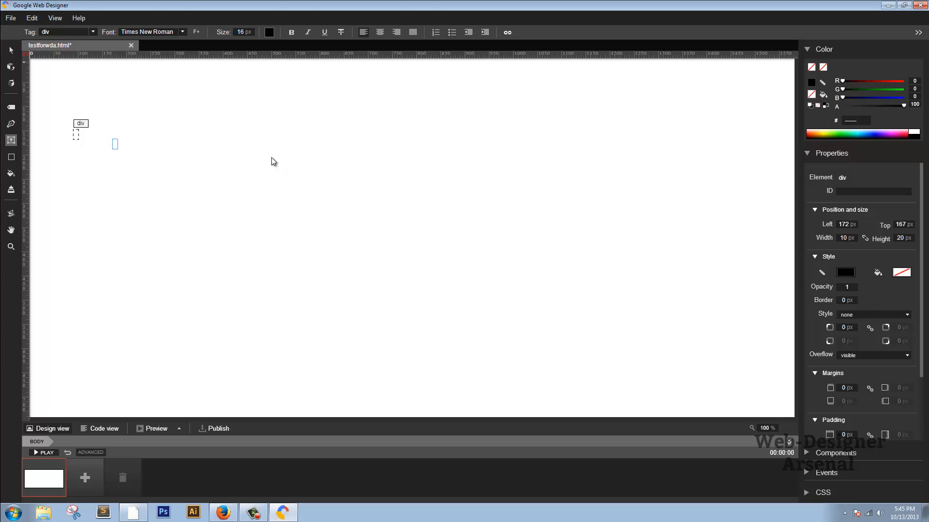
mouse_move(22, 290)
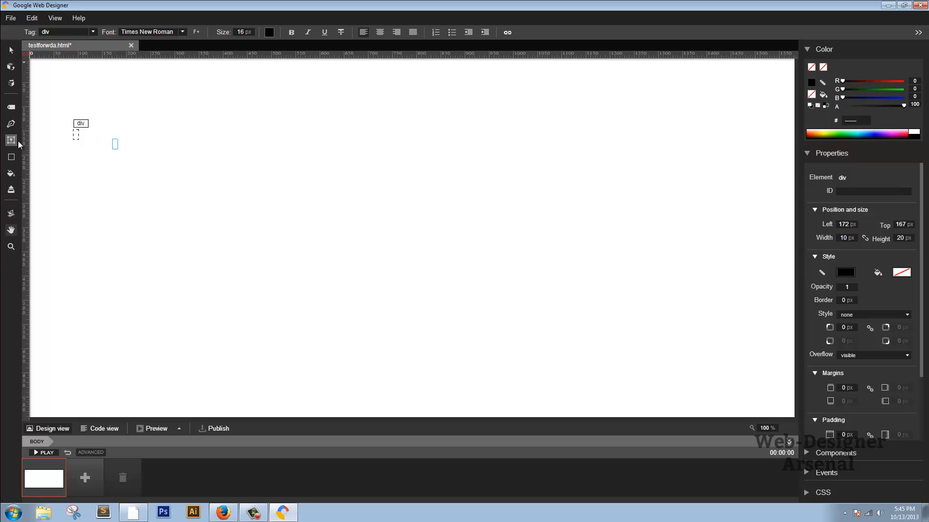
mouse_move(514, 316)
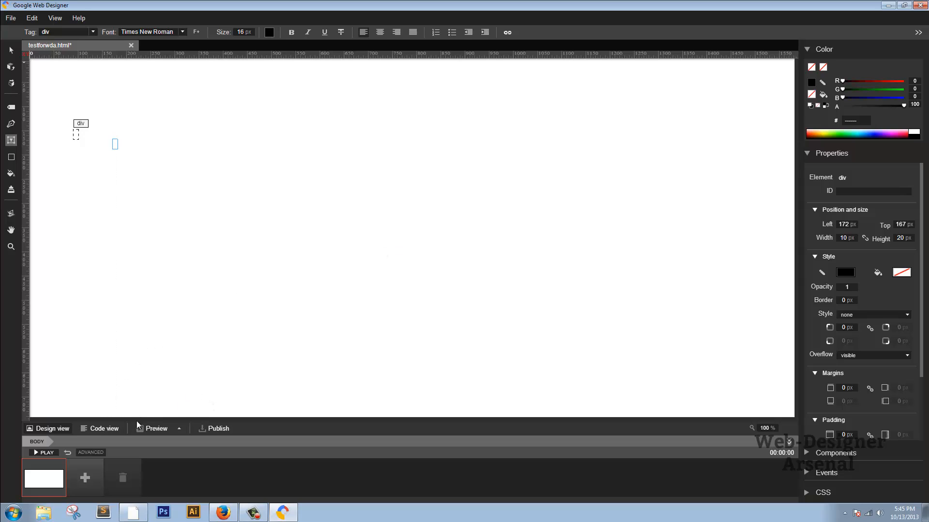
left_click(103, 428)
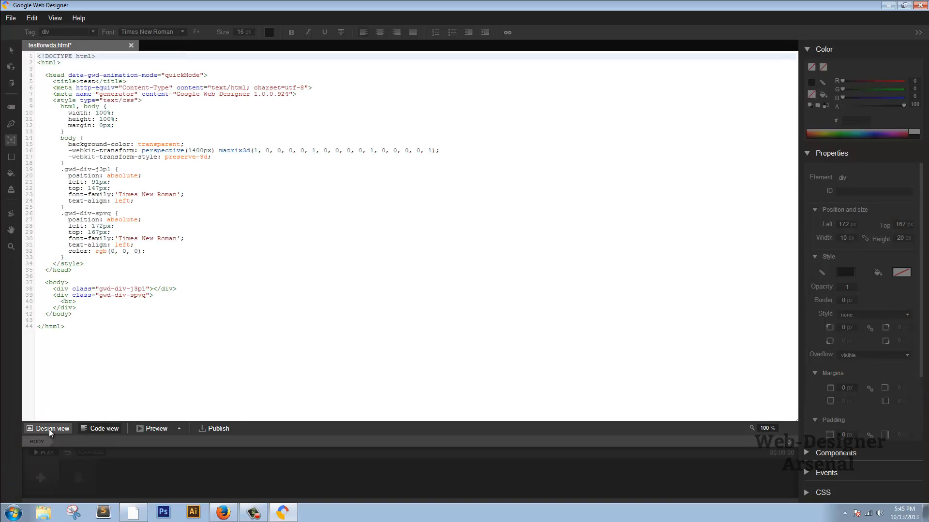
left_click(47, 429)
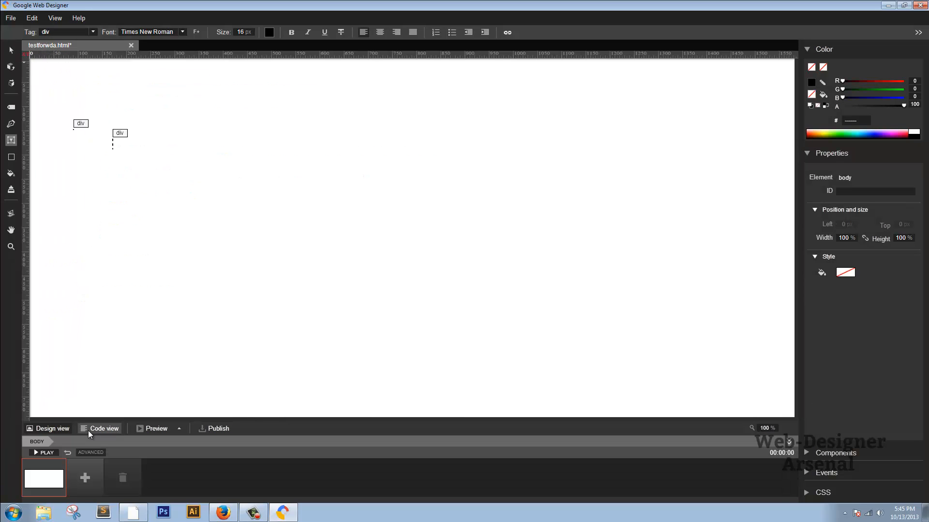
mouse_move(396, 397)
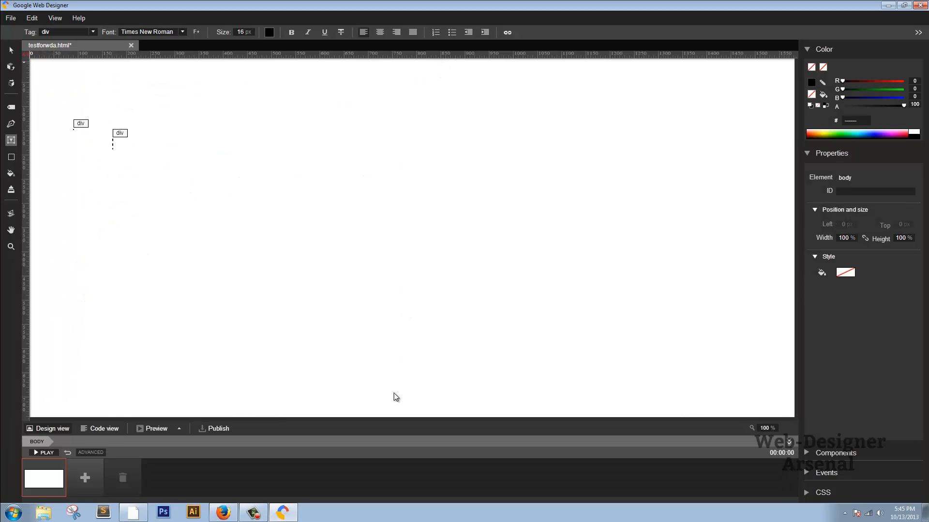
mouse_move(320, 320)
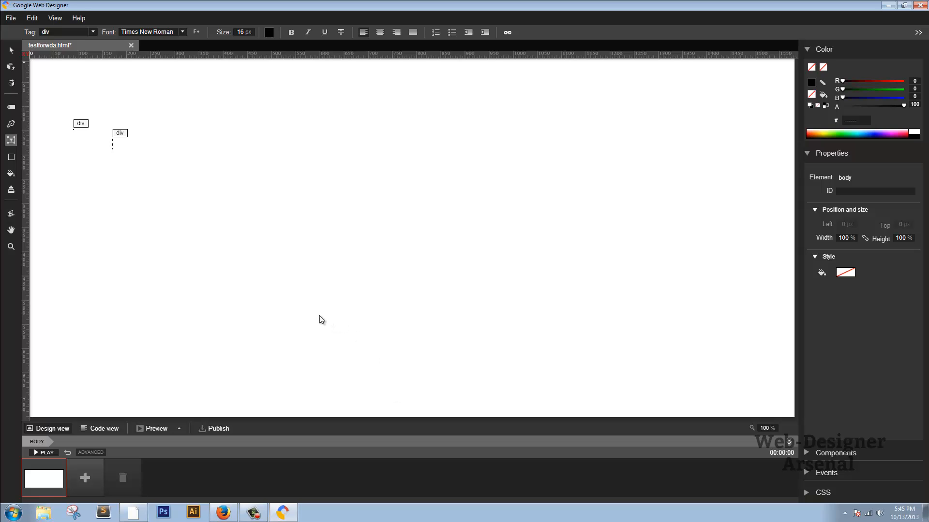
mouse_move(552, 226)
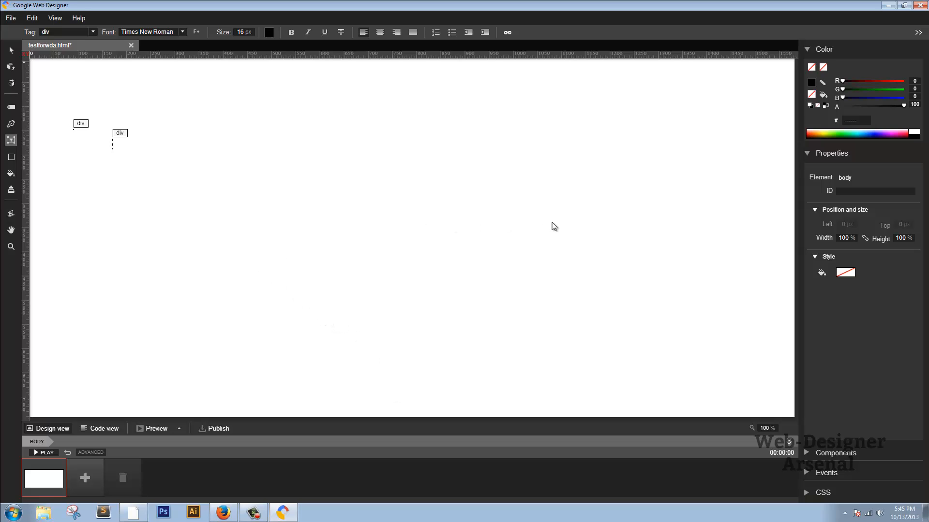
mouse_move(356, 226)
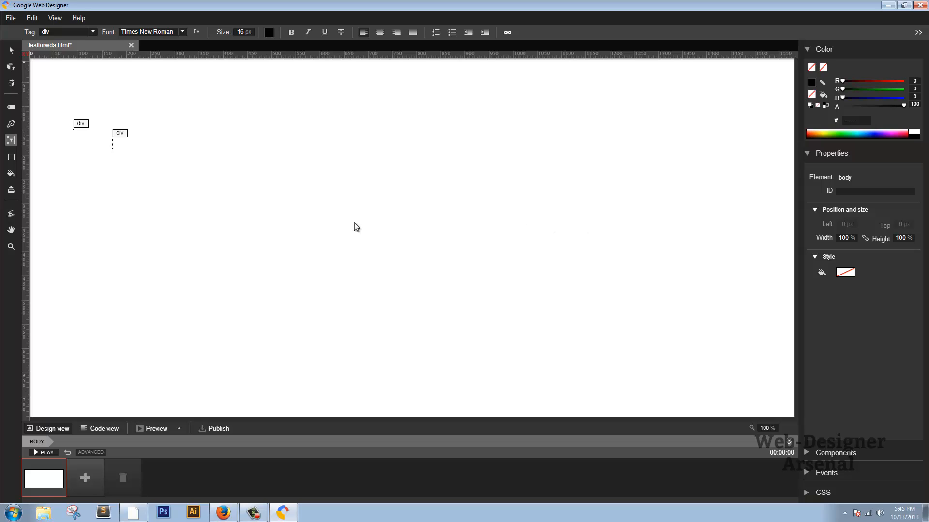
mouse_move(10, 25)
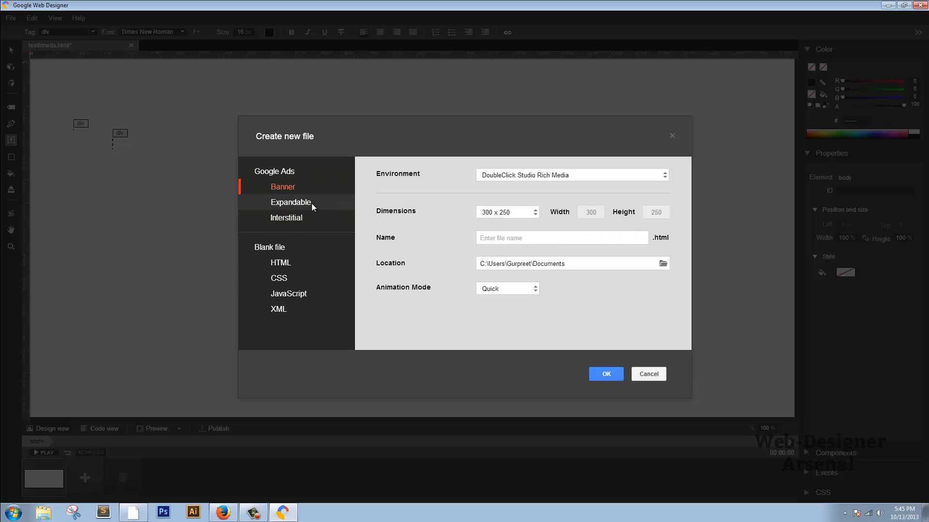
Browse the blank XML, CSS and HTML file types, then leave without creating a file
left_click(279, 309)
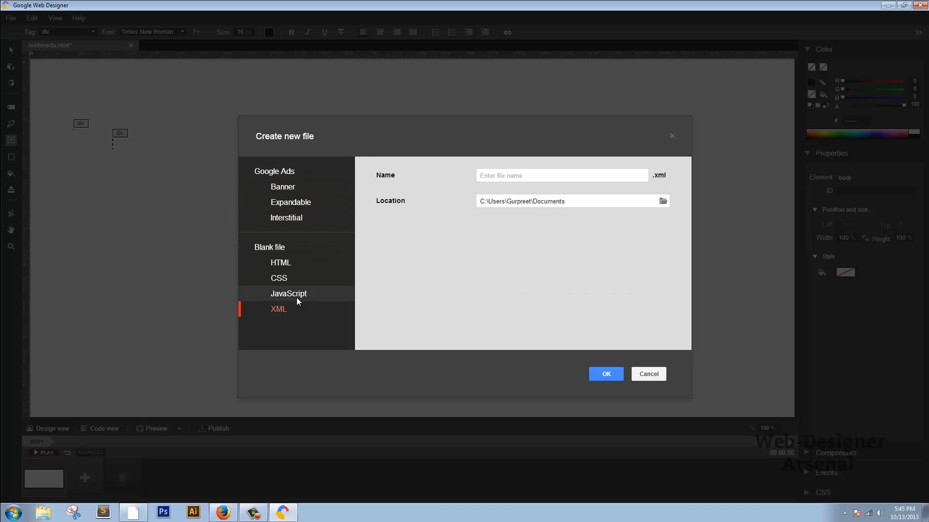
left_click(278, 278)
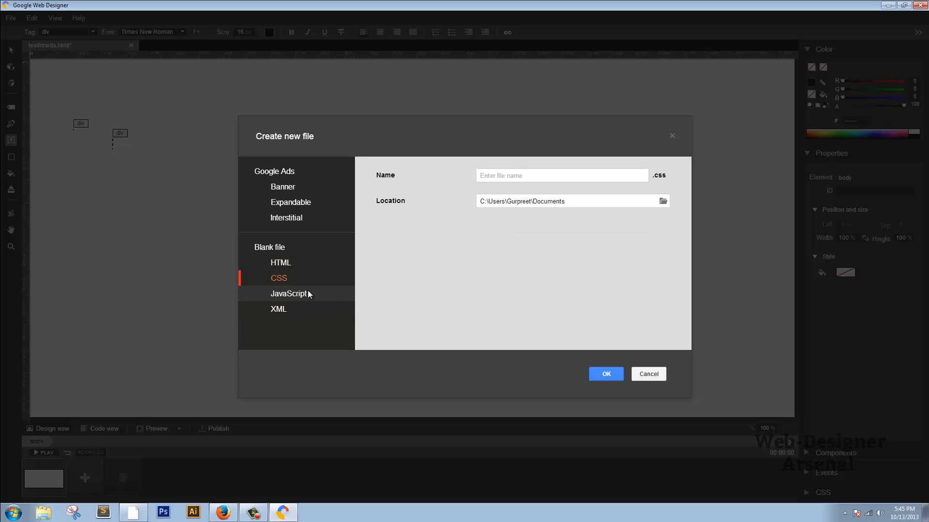
left_click(280, 262)
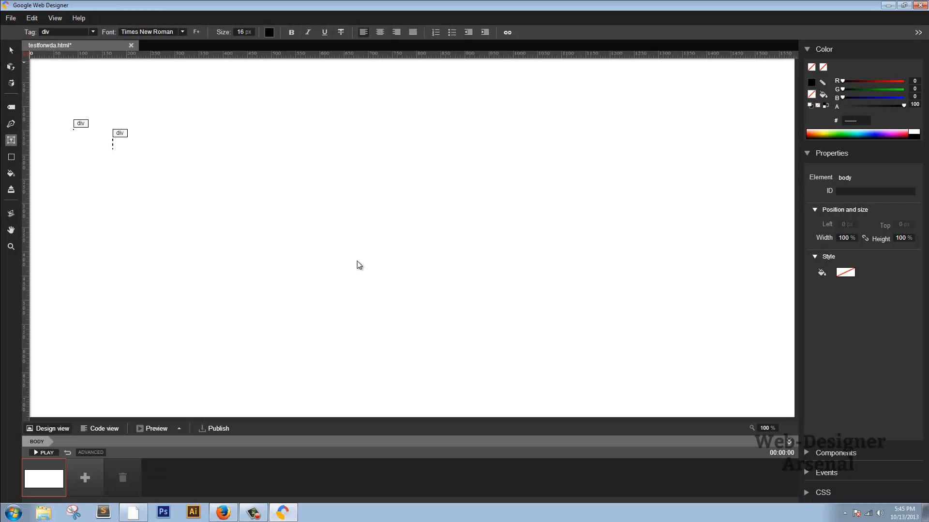
mouse_move(298, 163)
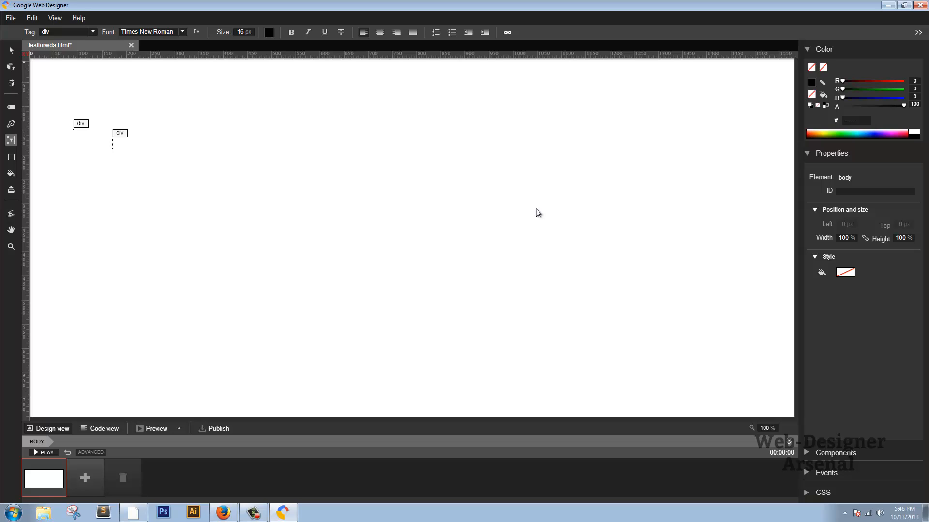
mouse_move(332, 285)
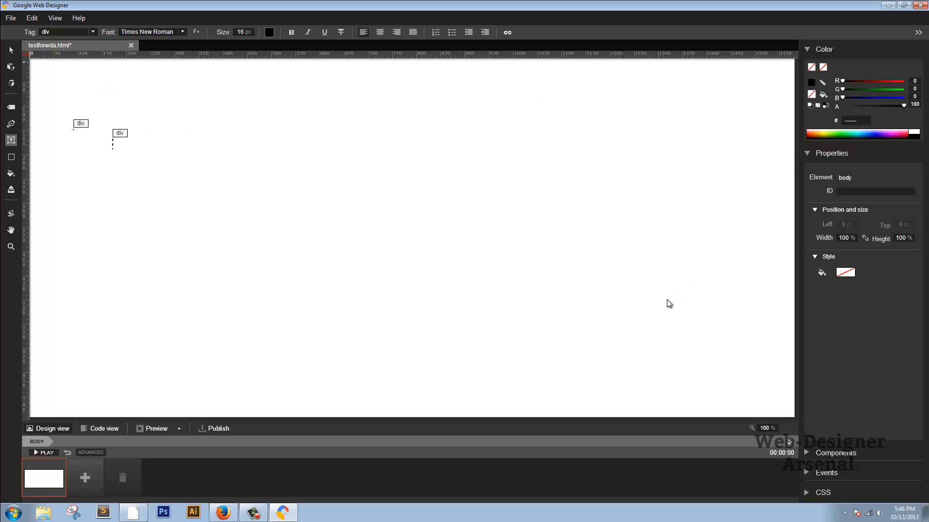
mouse_move(528, 271)
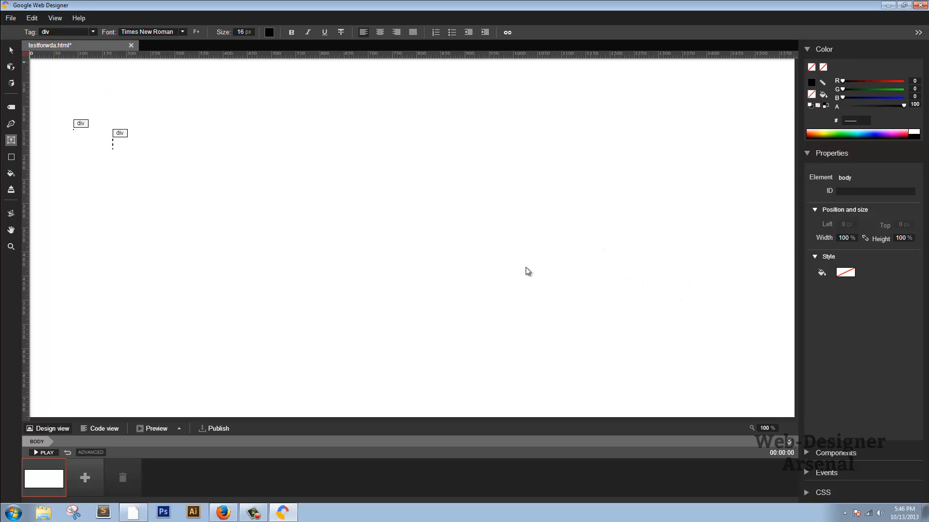
mouse_move(296, 231)
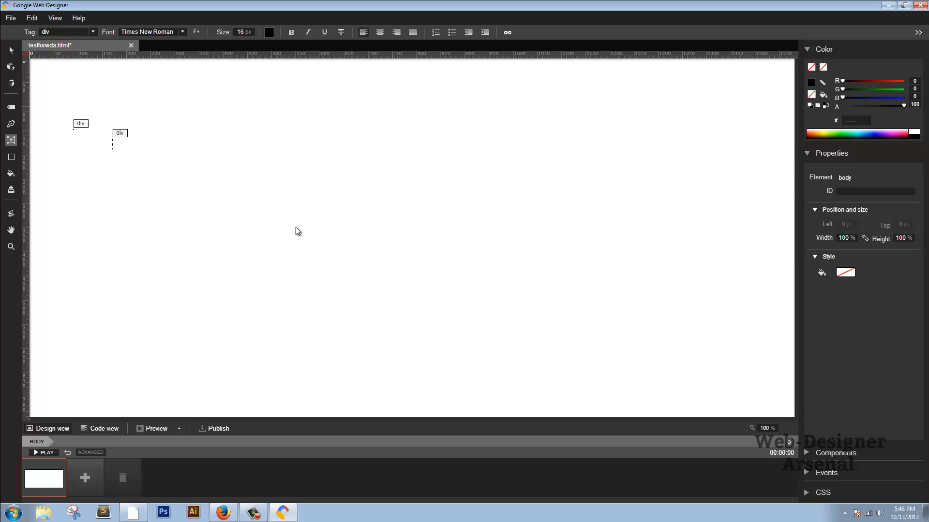
mouse_move(291, 228)
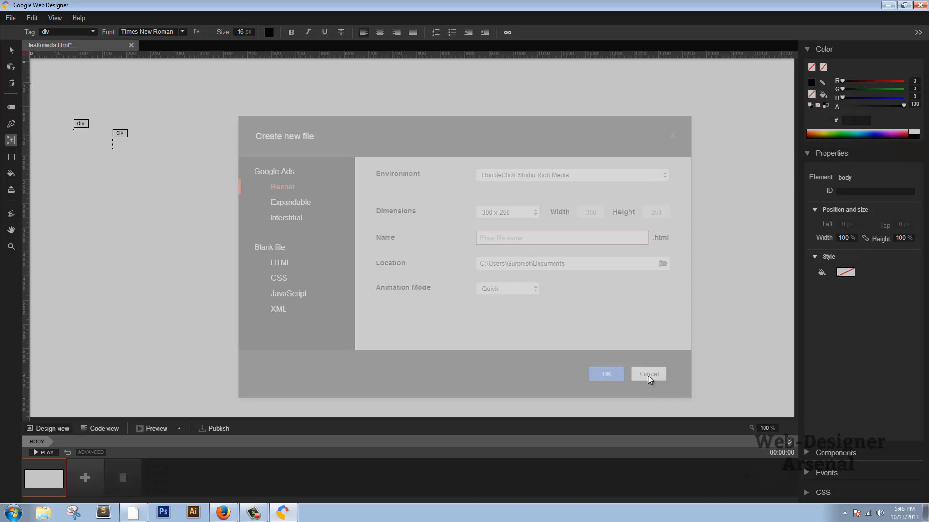
Cancel the Create new file dialog, returning to the testforwda.html stage
left_click(647, 373)
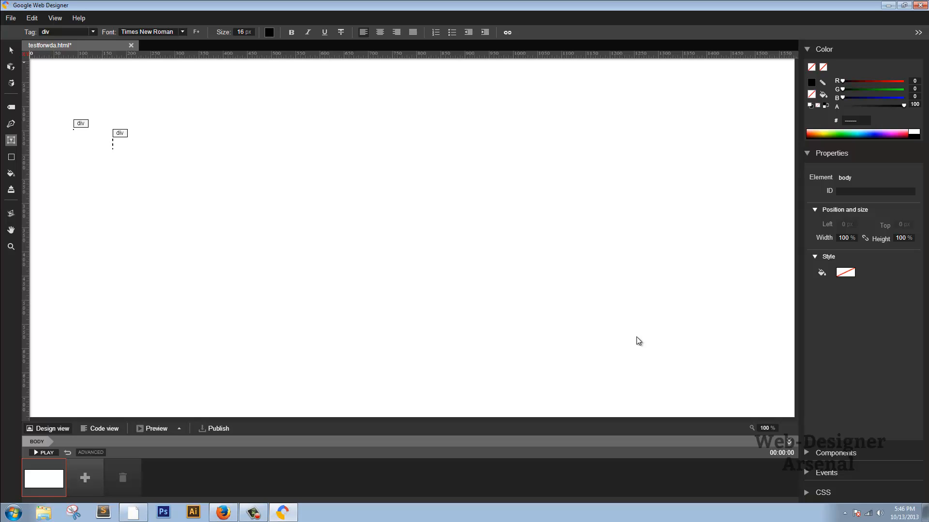
mouse_move(397, 273)
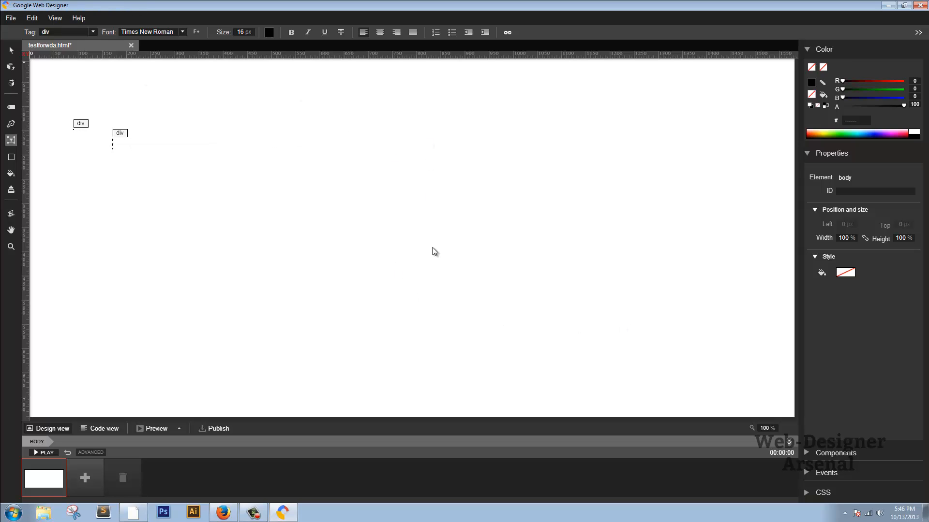
mouse_move(416, 263)
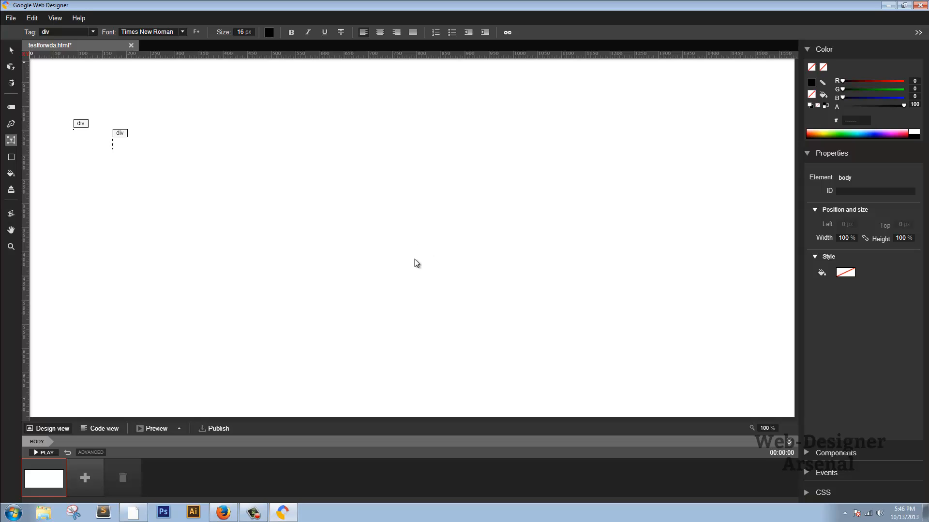
mouse_move(292, 277)
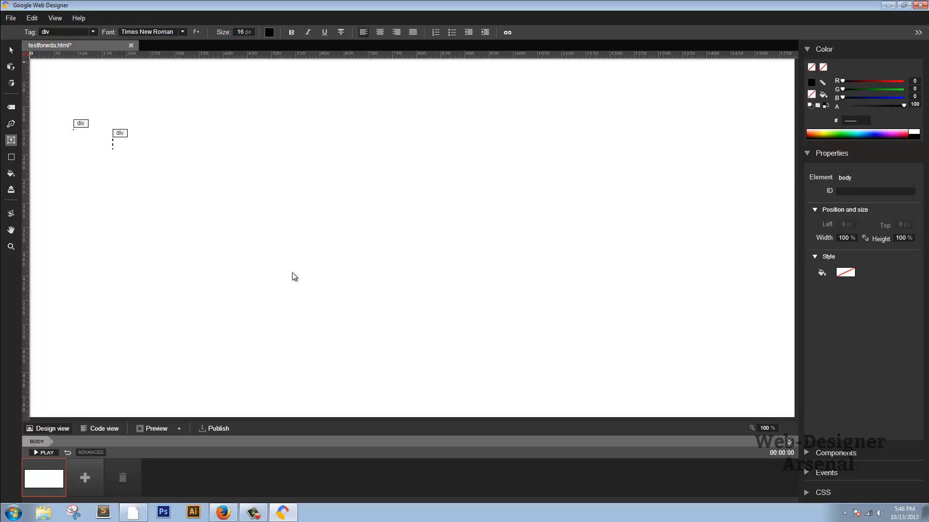
mouse_move(299, 277)
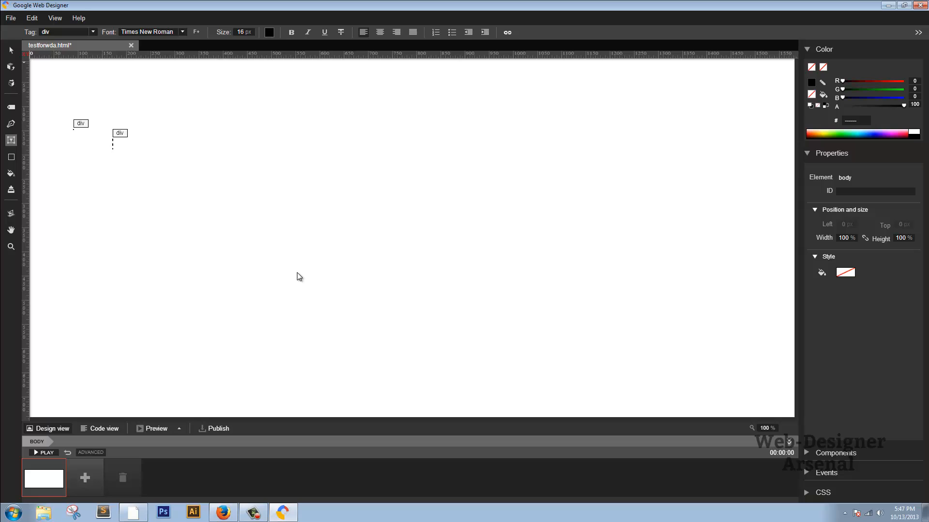
mouse_move(300, 272)
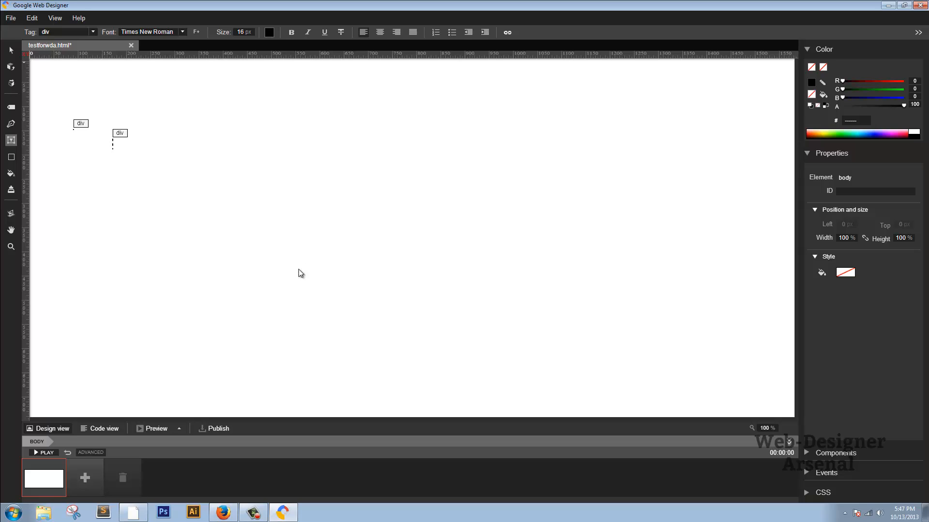
mouse_move(215, 493)
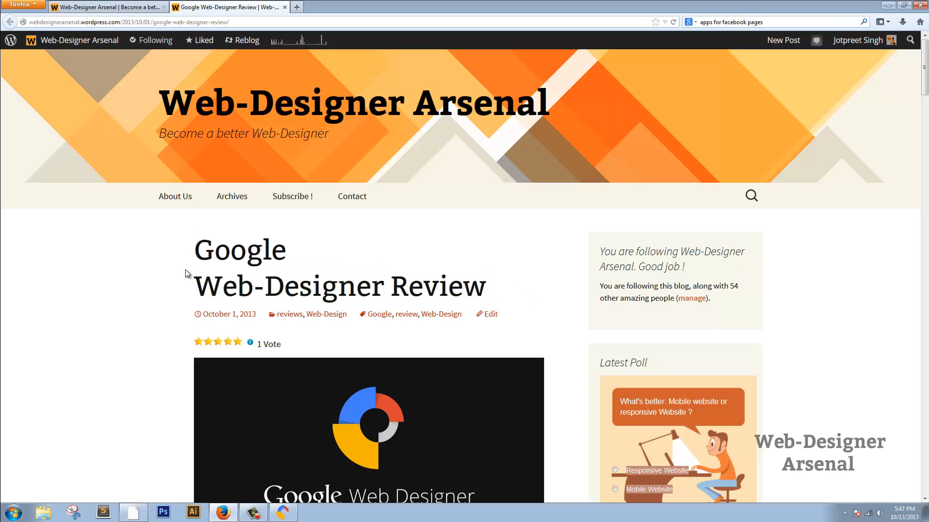
Read the review post's 'What can be improved' section and highlight the Google Web-Designer Review title
scroll("down", 3)
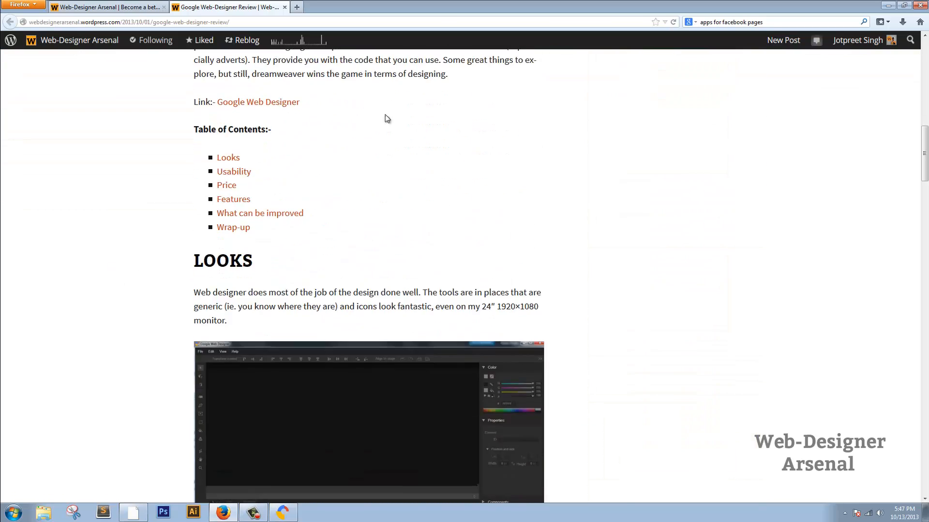
mouse_move(259, 213)
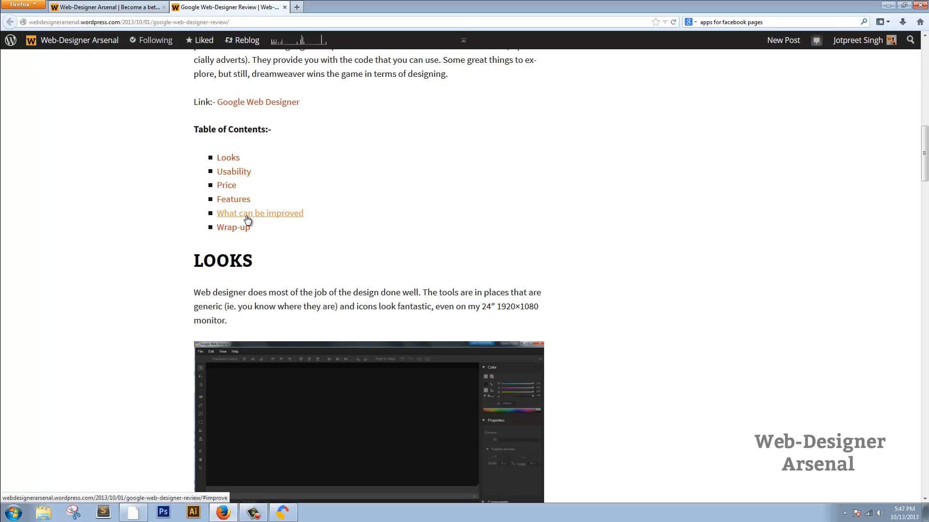
left_click(259, 212)
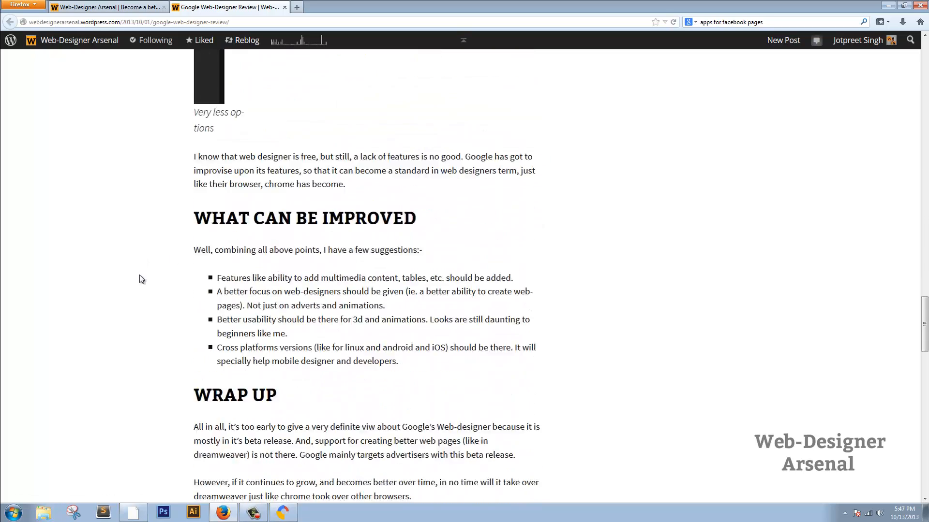
scroll("down", 3)
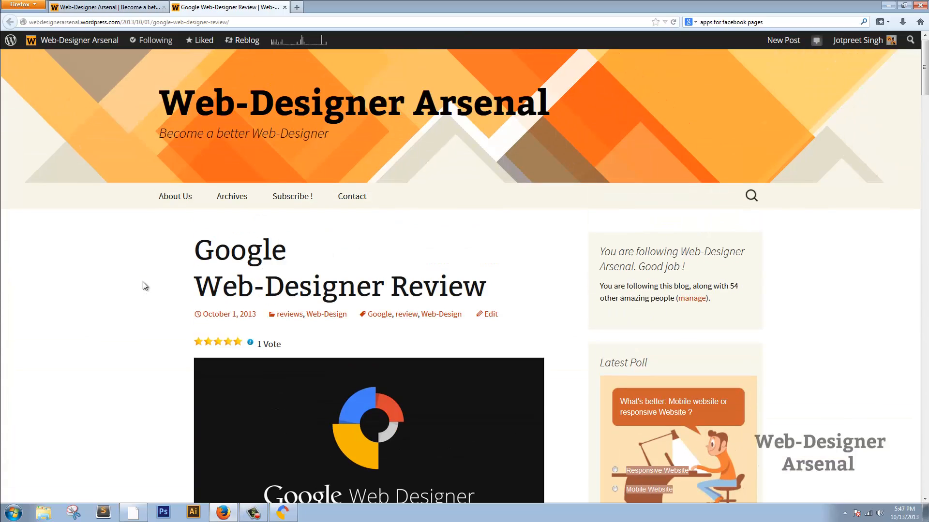
left_click_drag(194, 249, 508, 296)
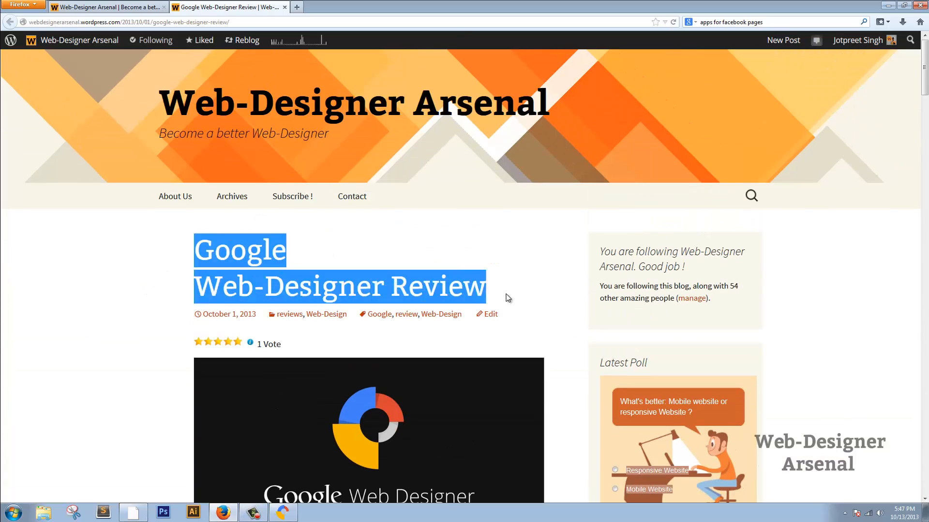
mouse_move(180, 264)
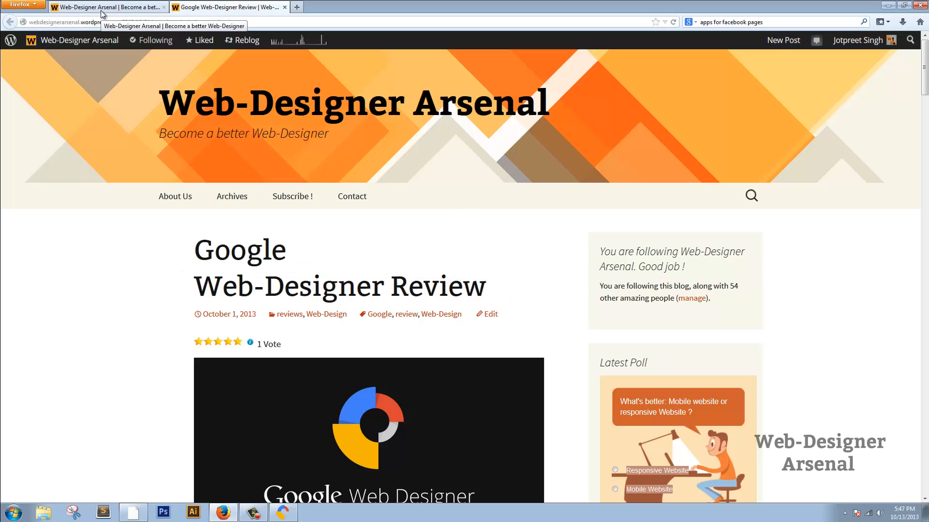
Switch to the Web-Designer Arsenal blog home page showing the latest trolls post
left_click(10, 22)
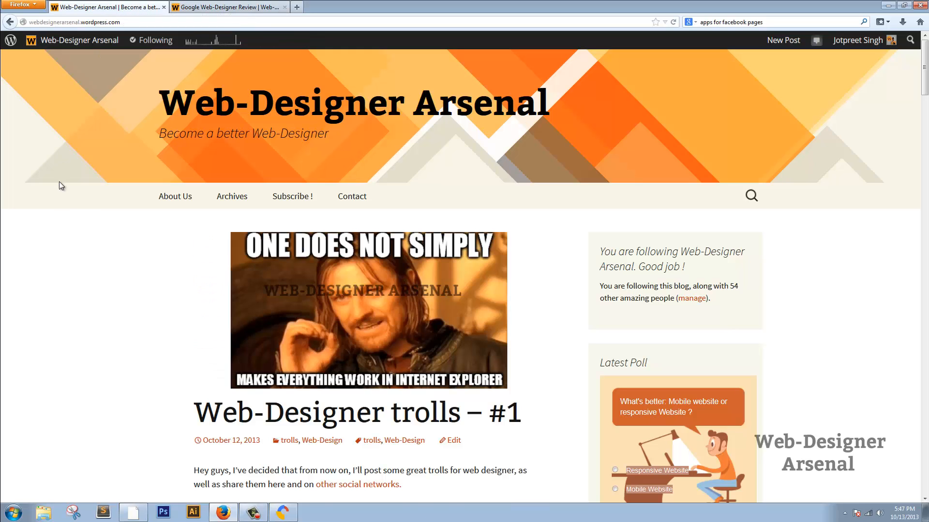
mouse_move(62, 217)
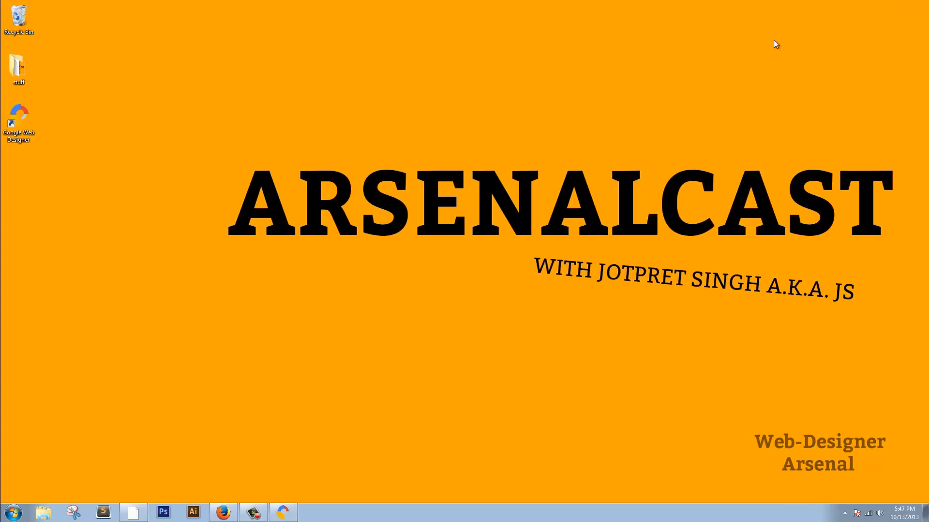
mouse_move(173, 156)
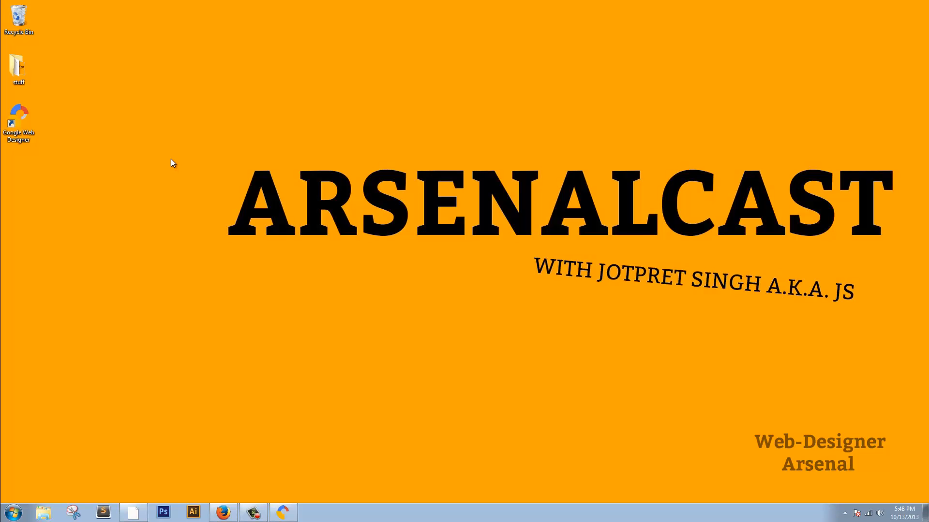
mouse_move(174, 215)
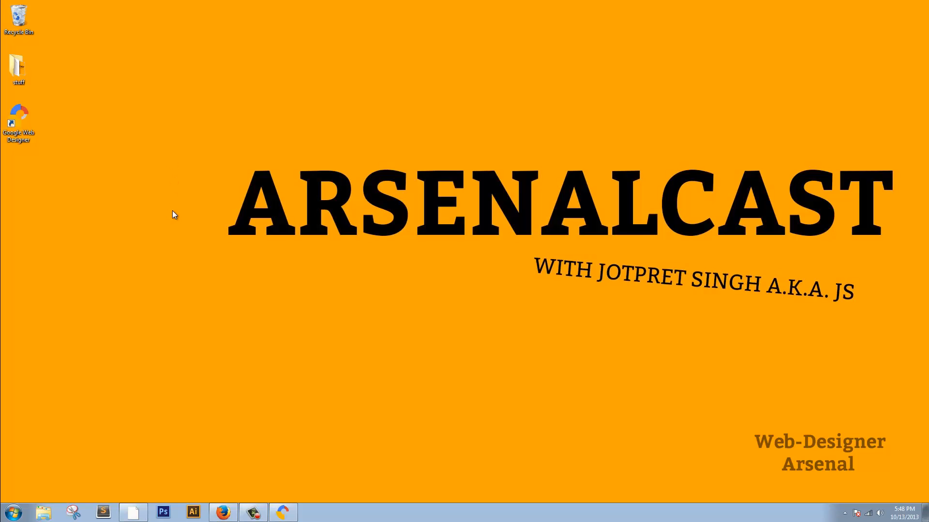